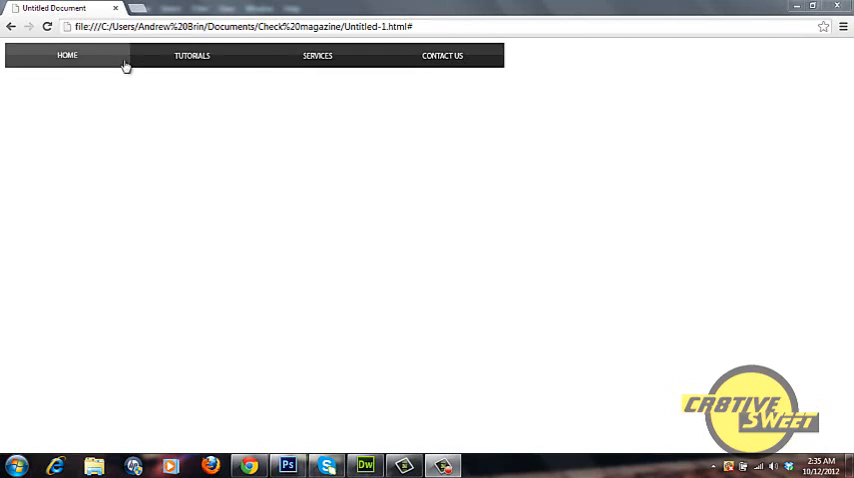
mouse_move(468, 56)
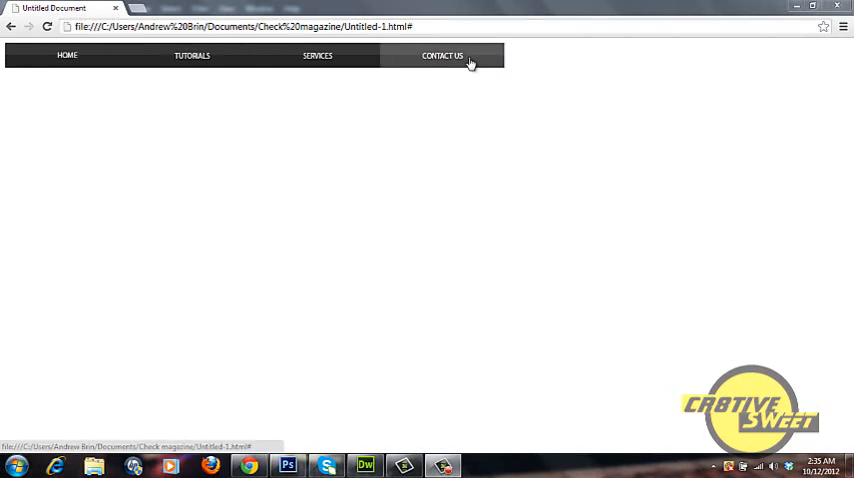
mouse_move(344, 196)
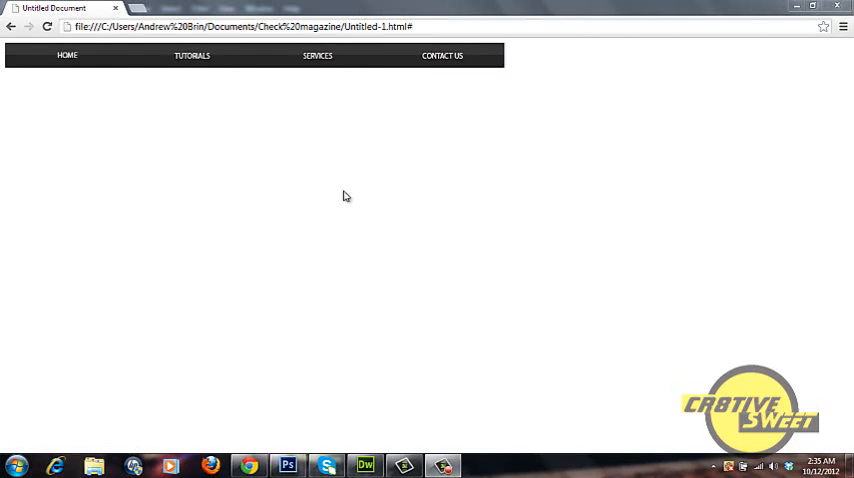
mouse_move(292, 460)
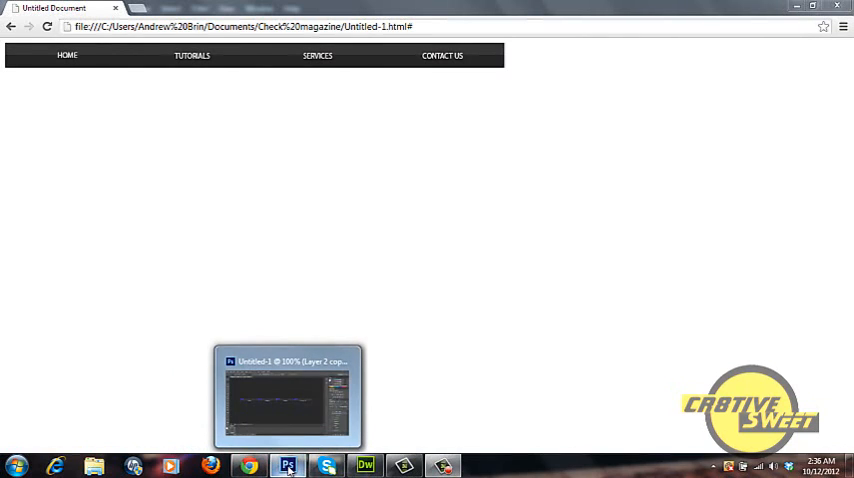
- Start a new document named Navigationbar, 800×40 px, 72 resolution, transparent background
click(42, 8)
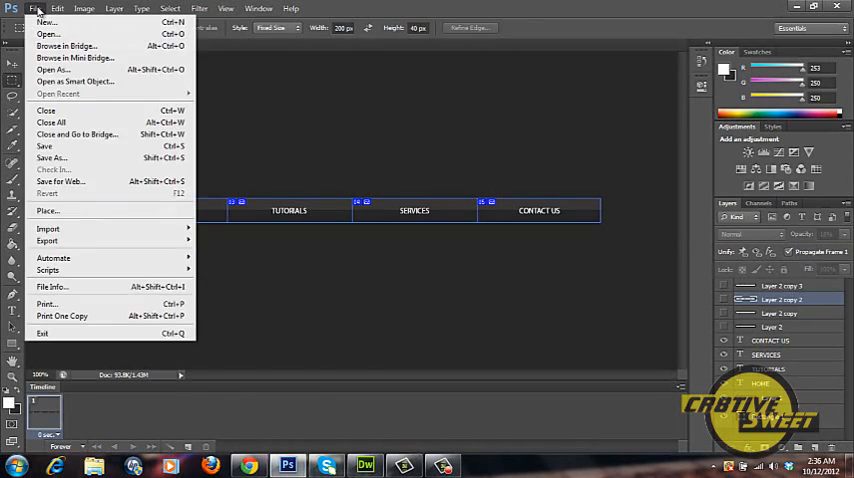
click(44, 22)
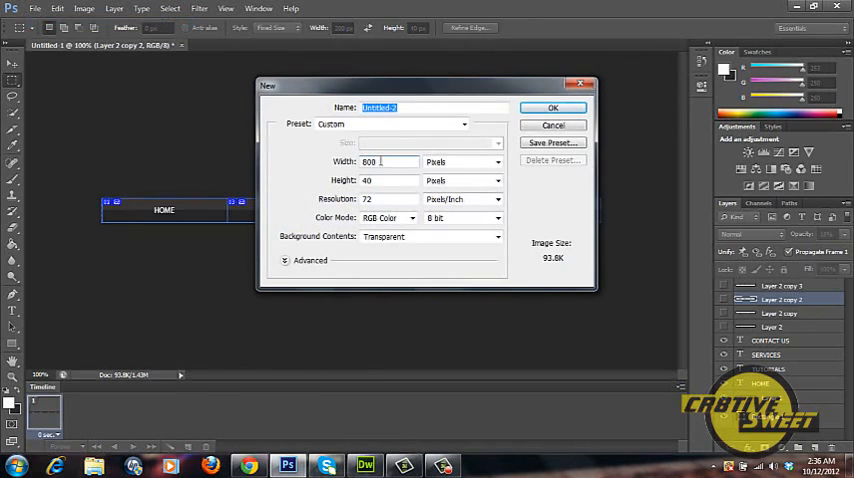
text(Navigationbar)
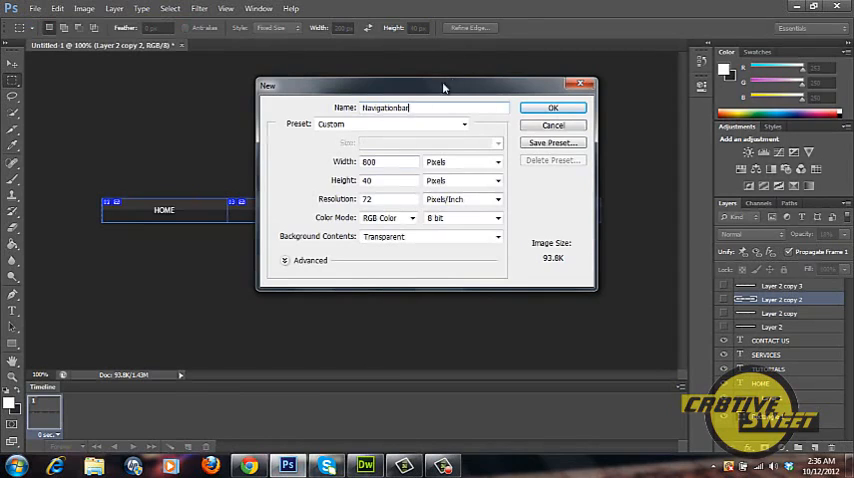
mouse_move(388, 172)
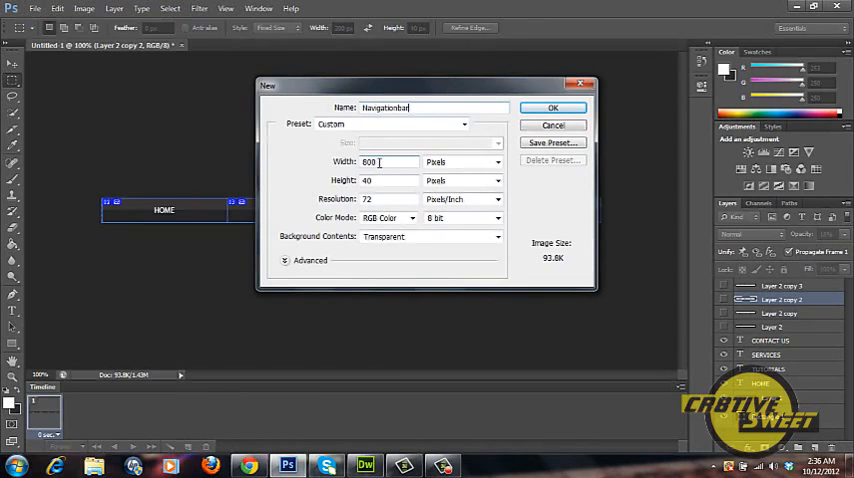
mouse_move(382, 180)
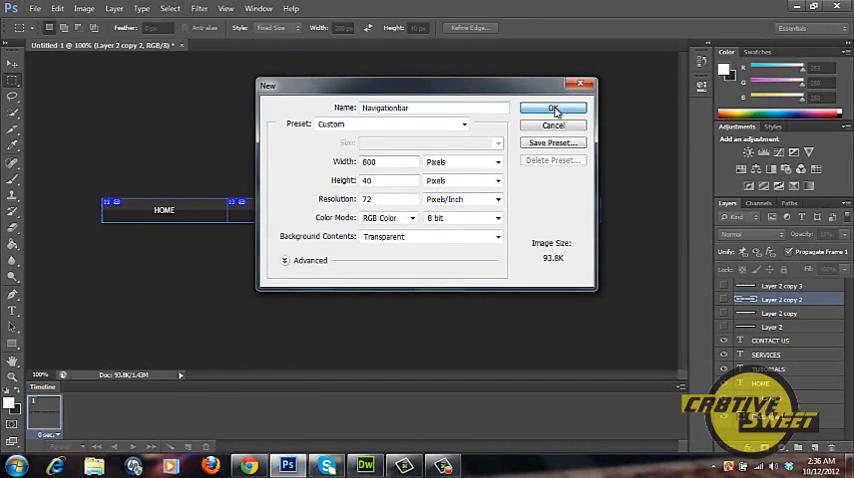
- Create the Navigationbar document and choose dark grey 252525 as the foreground colour
click(552, 108)
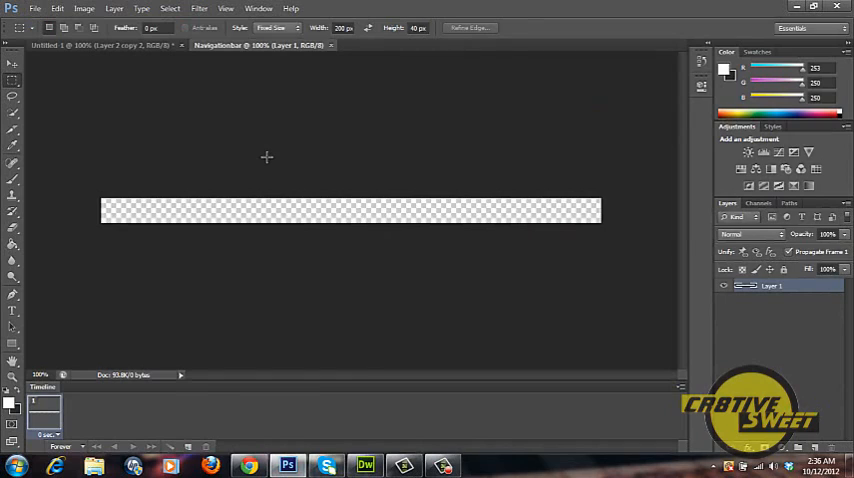
mouse_move(192, 152)
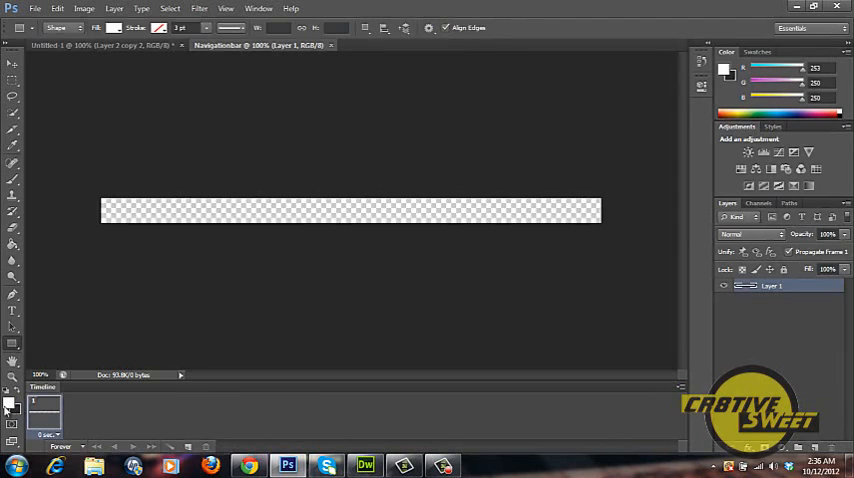
click(722, 68)
text(252525)
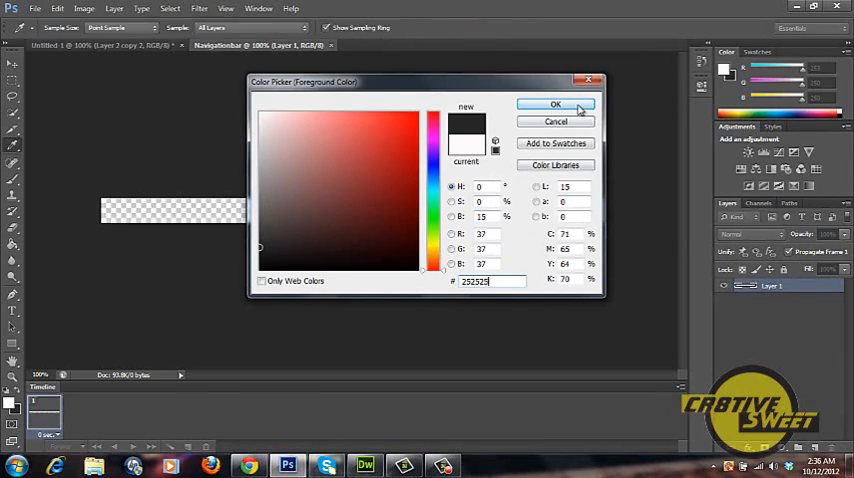
- Draw a dark grey rectangle shape layer sized to cover the full 800×40 canvas
click(554, 104)
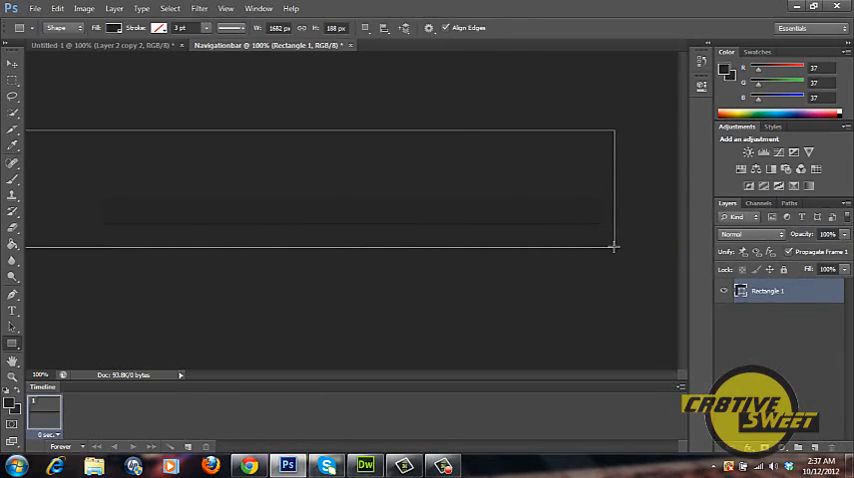
mouse_move(272, 152)
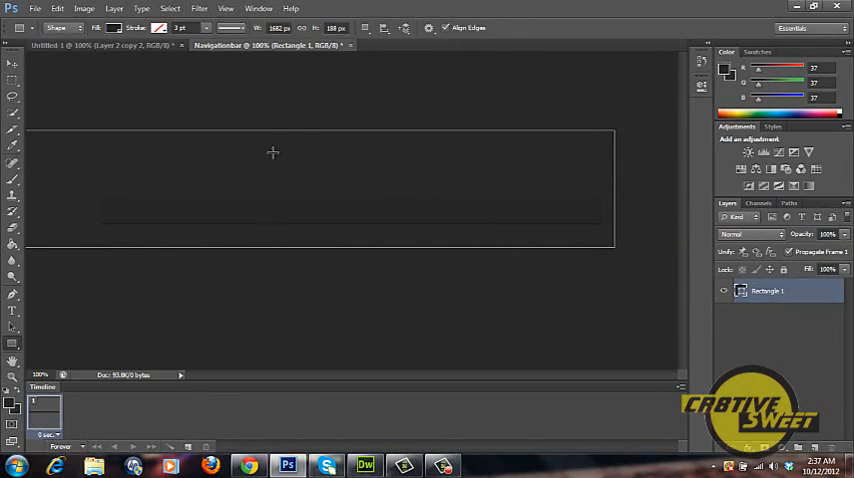
click(290, 24)
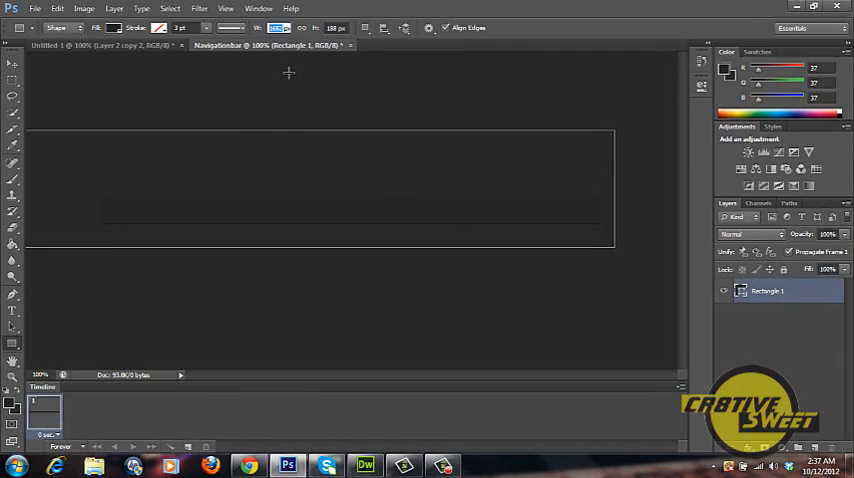
mouse_move(224, 86)
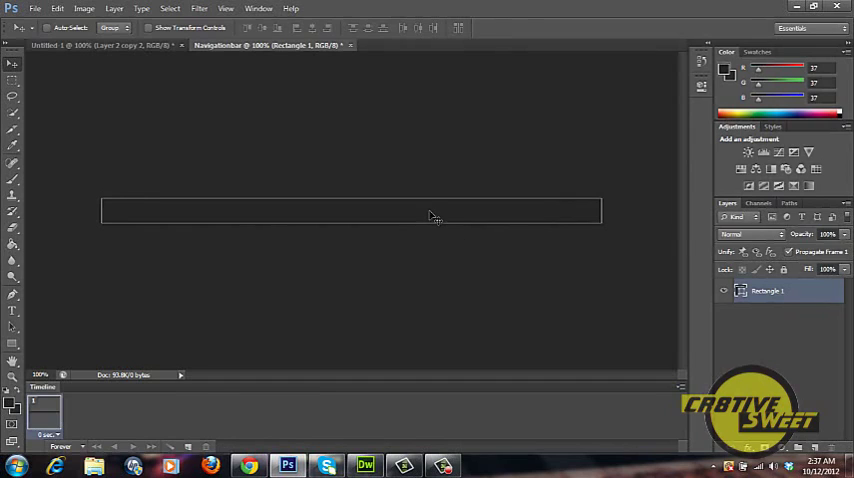
mouse_move(384, 228)
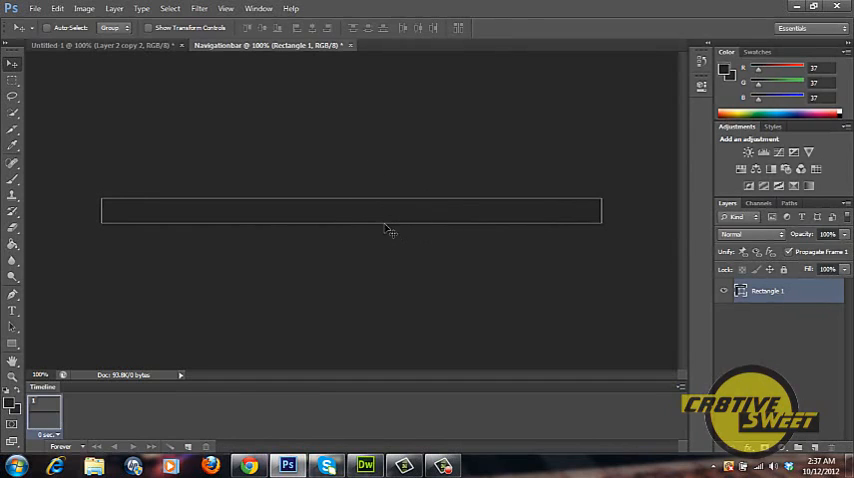
mouse_move(376, 216)
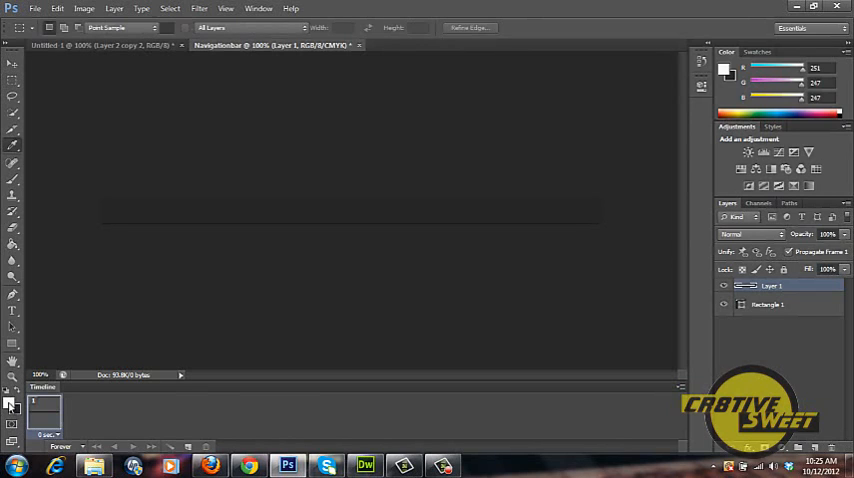
- Fill a strip across the bar with a slightly lighter grey on a new layer
click(724, 68)
text(363636)
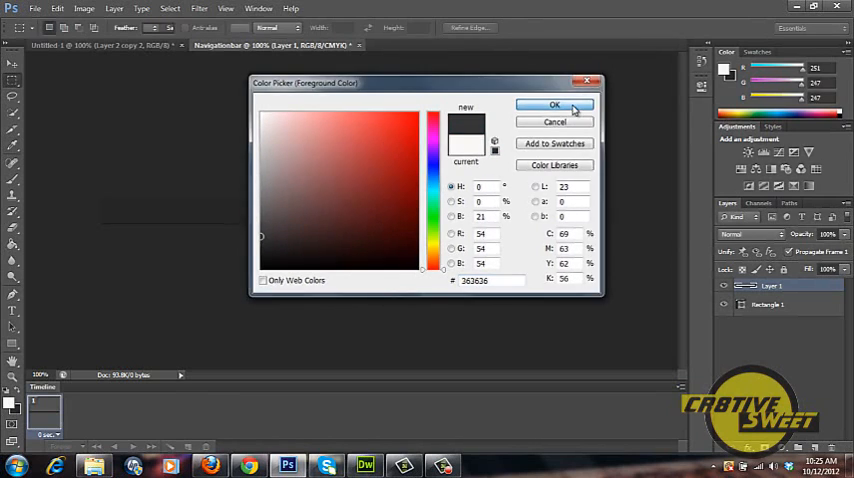
click(554, 104)
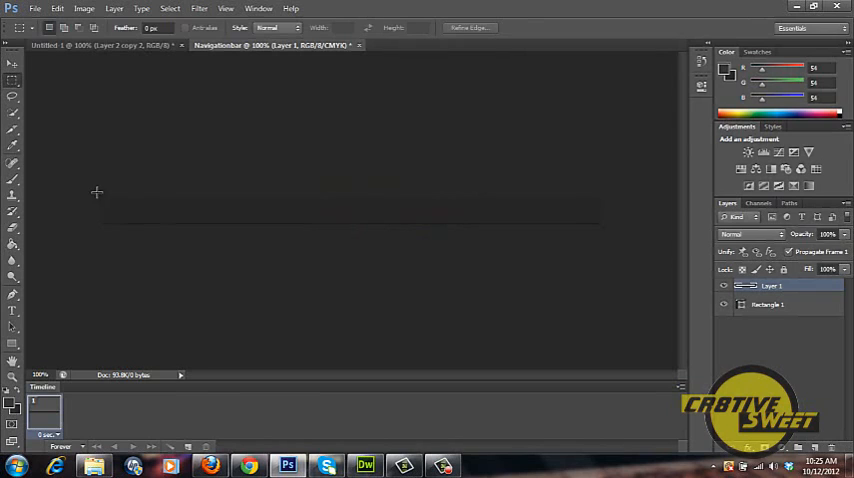
drag(100, 196, 608, 212)
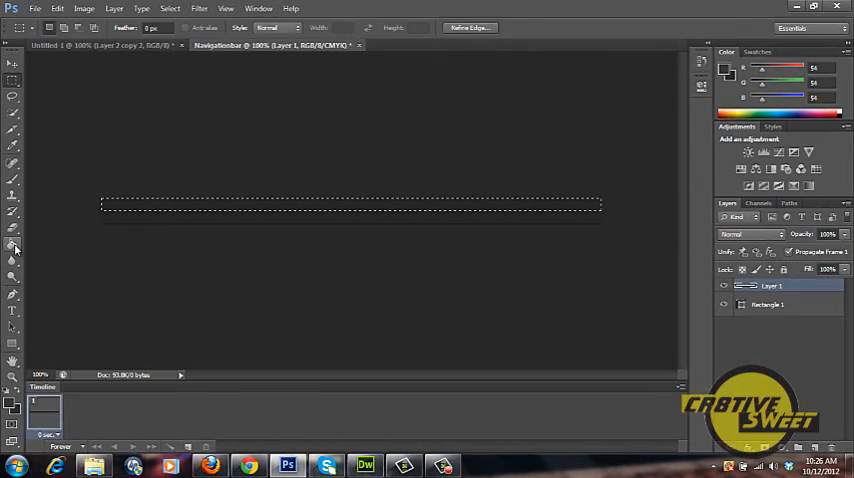
click(12, 248)
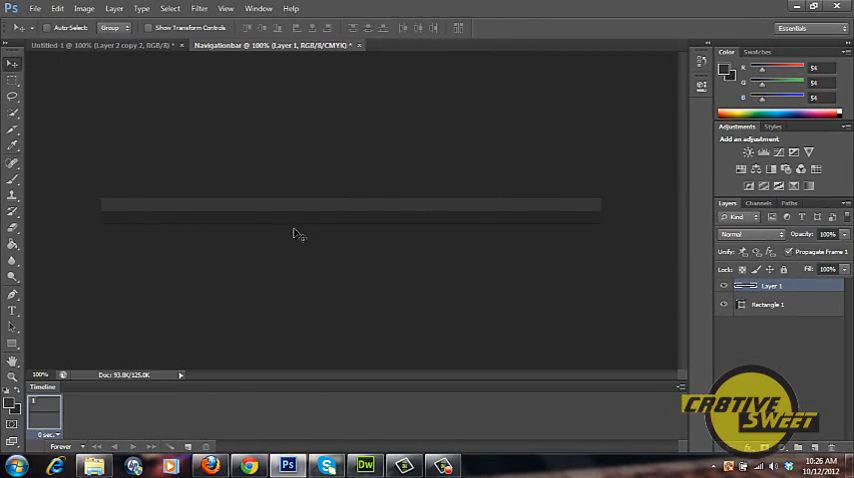
mouse_move(312, 238)
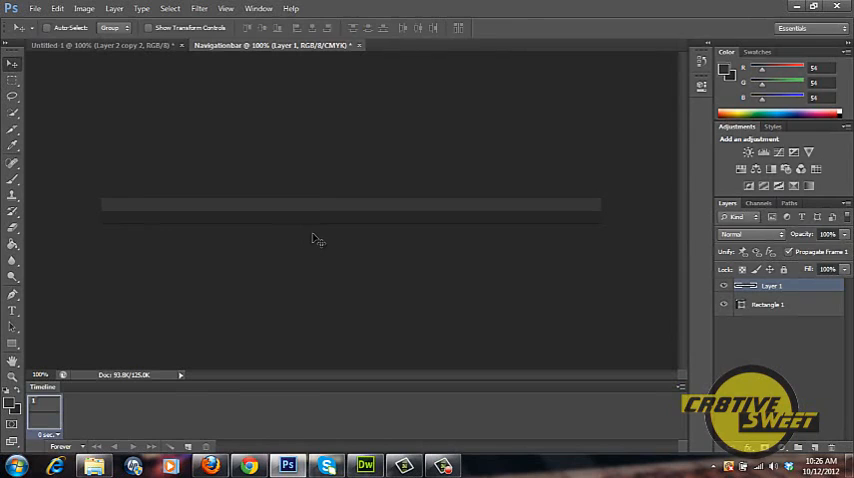
mouse_move(402, 260)
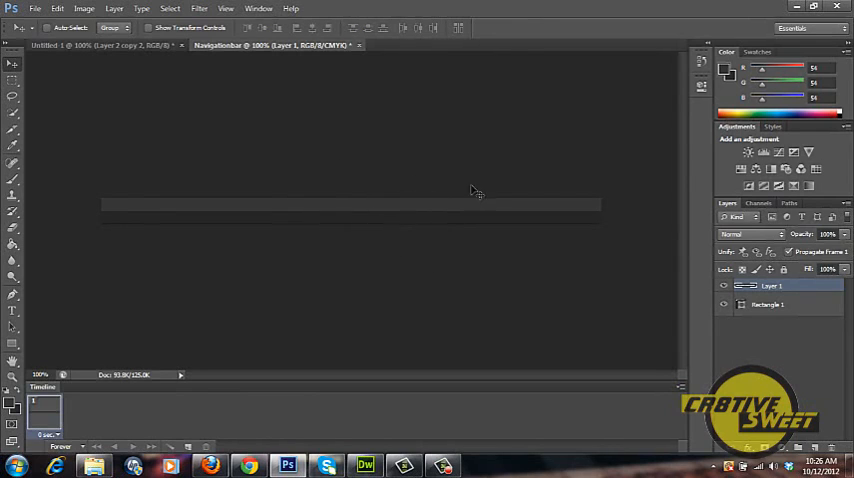
mouse_move(484, 268)
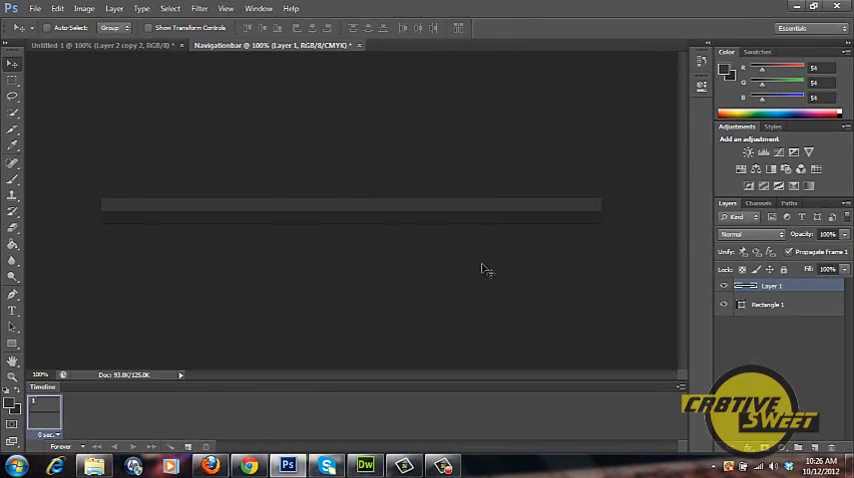
mouse_move(432, 222)
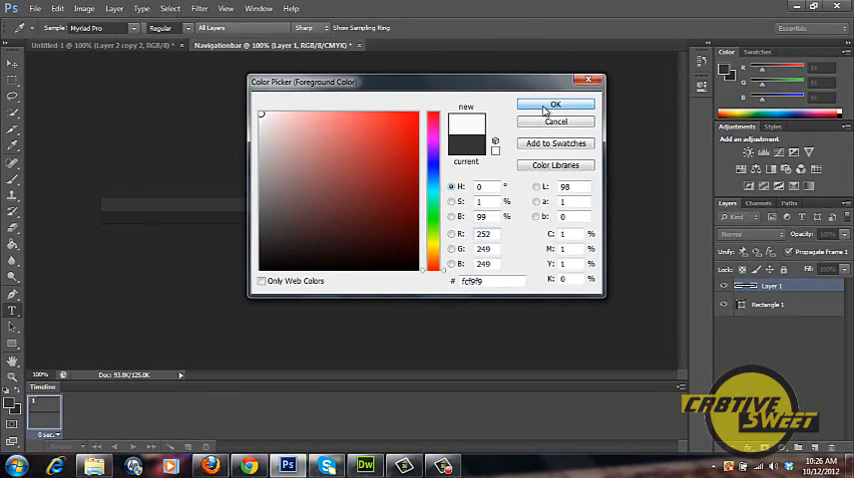
- Add white text labels HOME, SERVICES, CLIENTS and CONTACT US across the bar
click(556, 104)
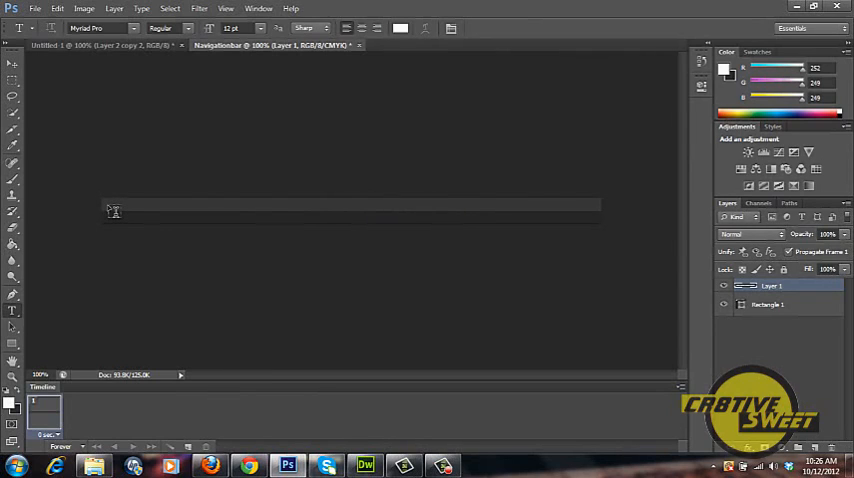
click(116, 212)
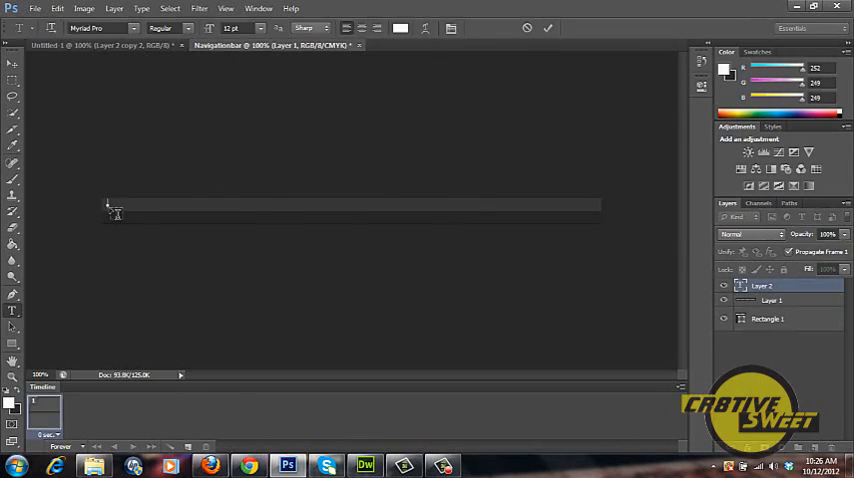
text(HOME)
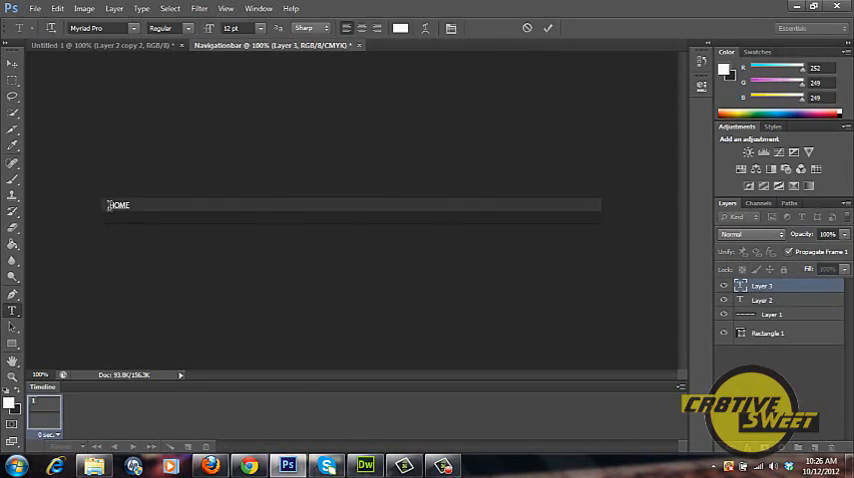
mouse_move(232, 212)
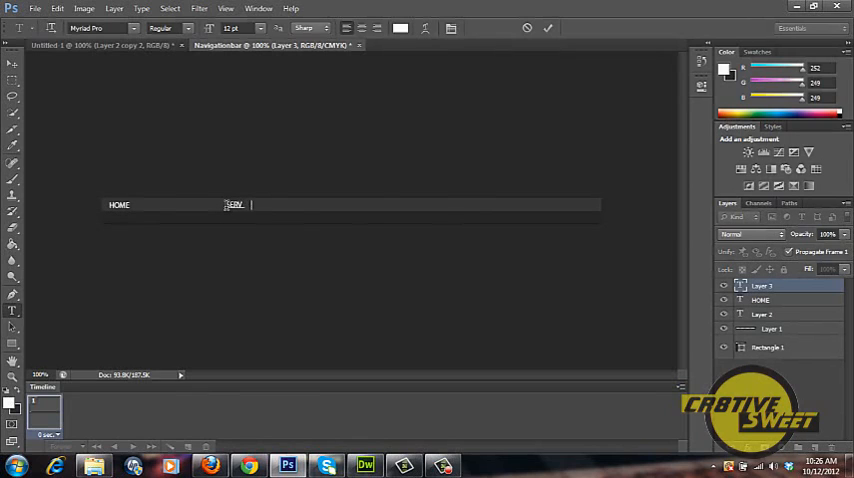
text(SERVICES)
text(CLIENTS)
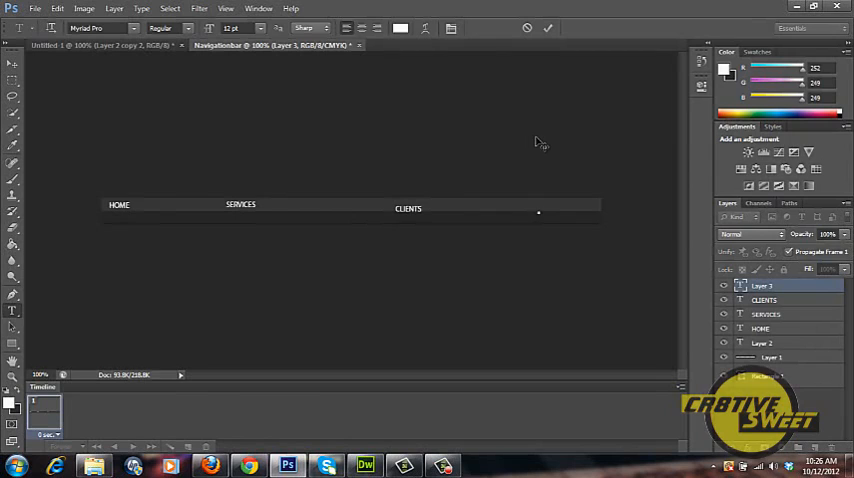
text(CONTACT US)
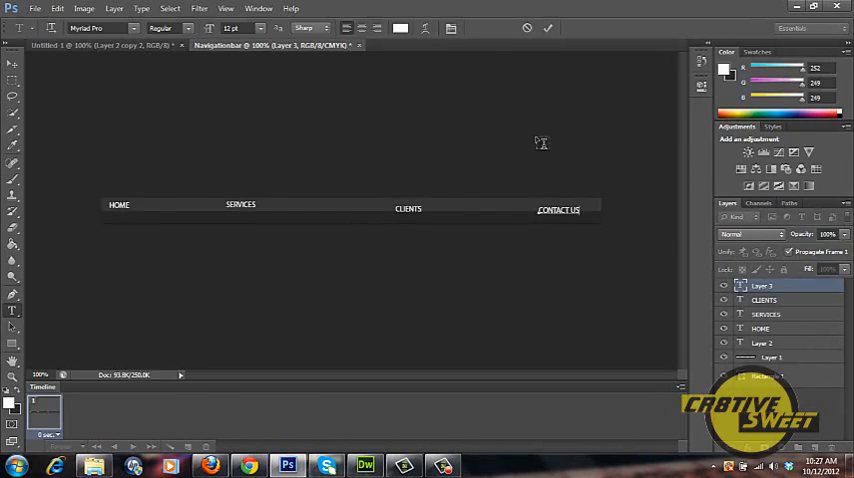
mouse_move(84, 184)
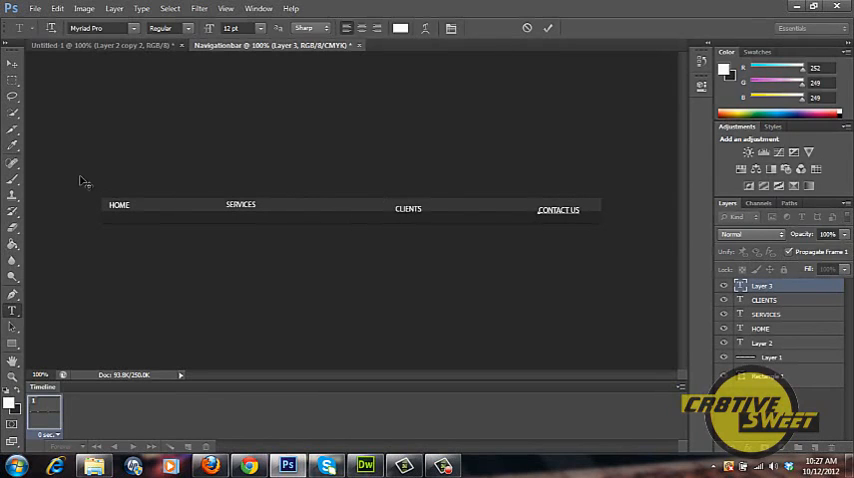
mouse_move(98, 164)
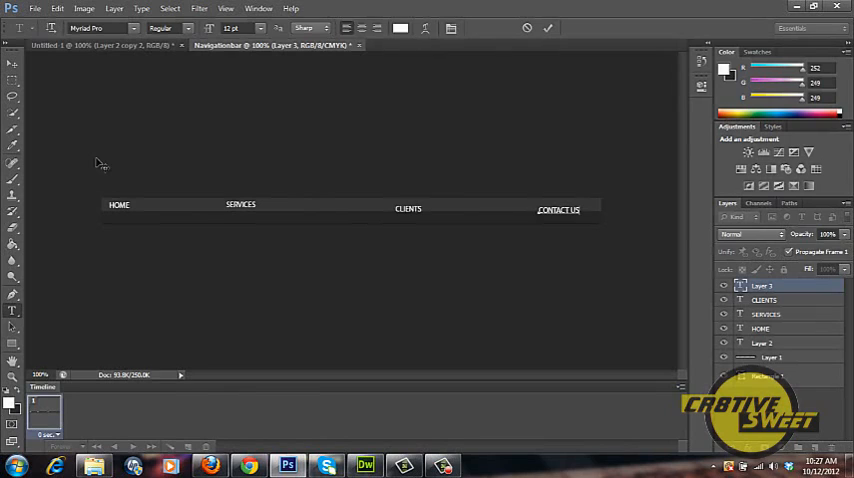
mouse_move(312, 220)
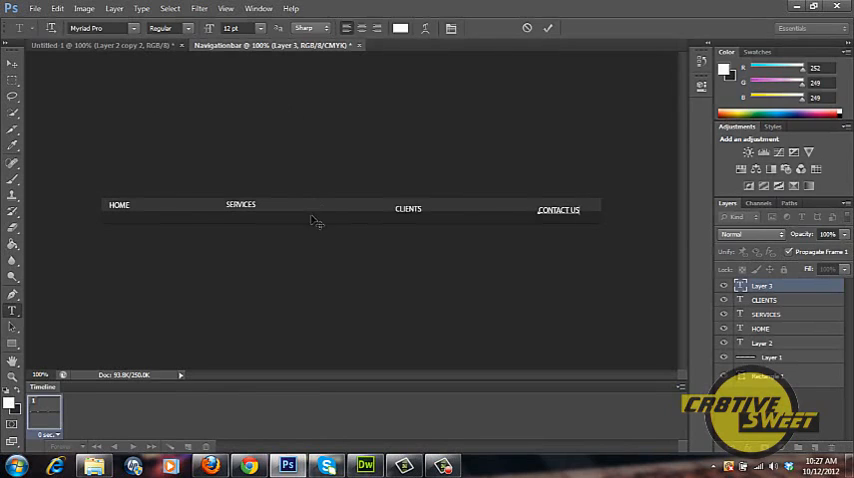
mouse_move(294, 292)
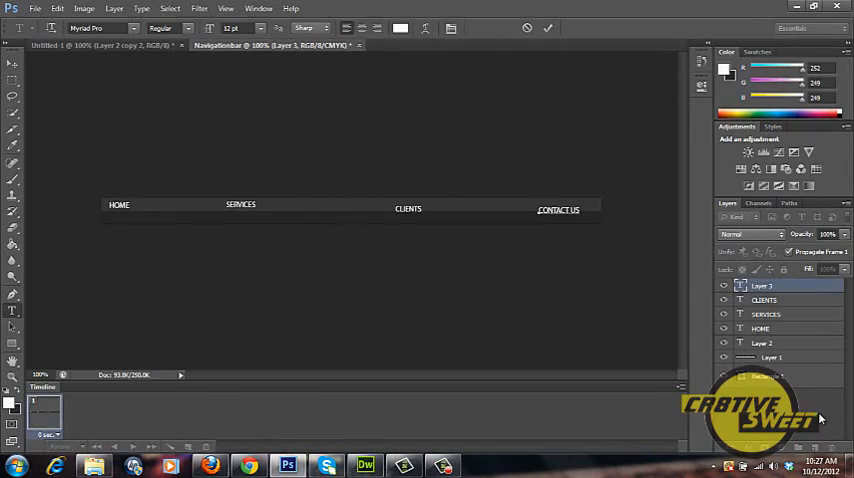
mouse_move(802, 400)
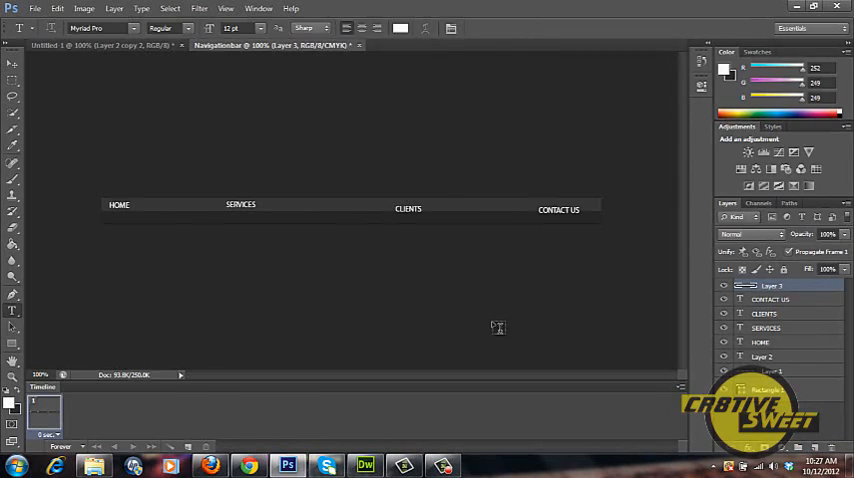
mouse_move(76, 338)
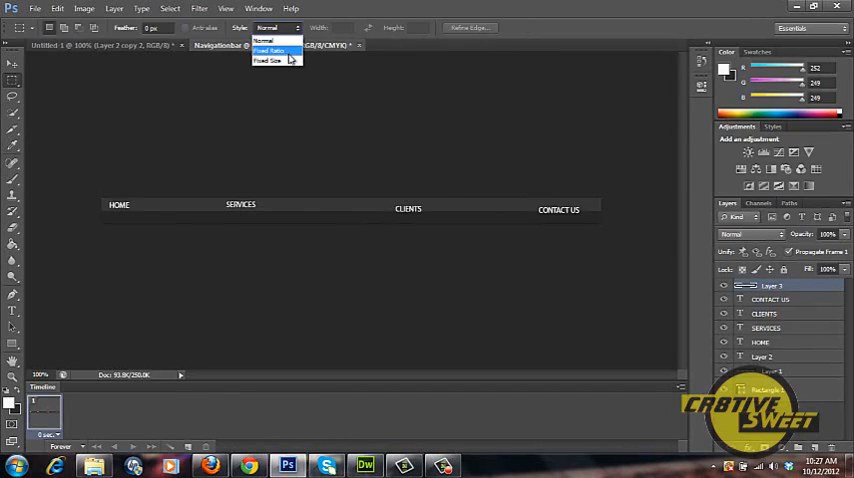
- Set the Rectangular Marquee to a fixed 200×40 px selection size
click(272, 60)
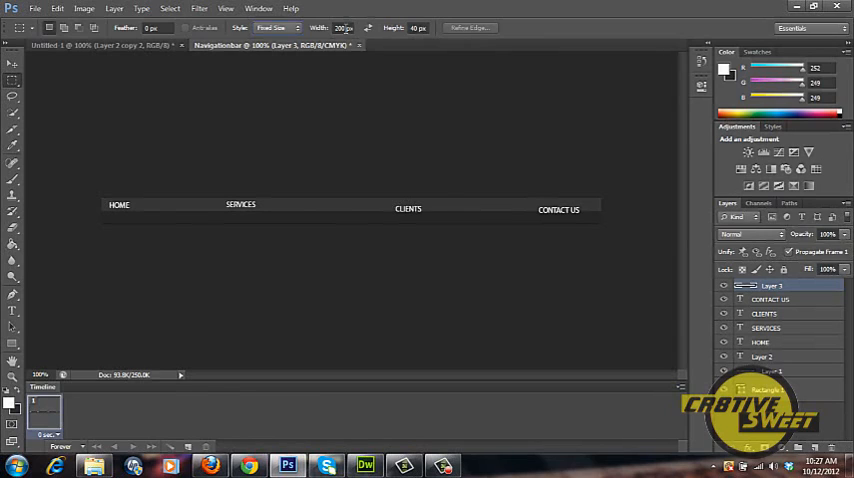
mouse_move(100, 194)
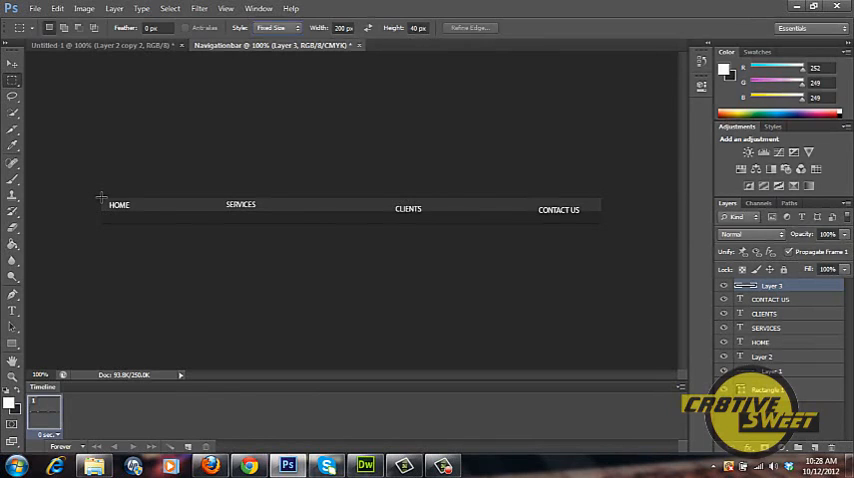
- Fill a lighter grey 200×40 highlight over HOME and rename its layer HOME OVER
drag(100, 194, 226, 224)
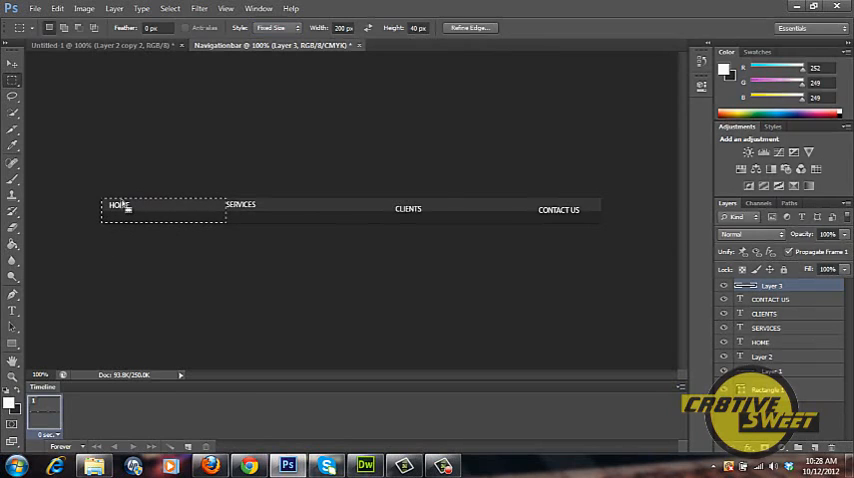
mouse_move(140, 188)
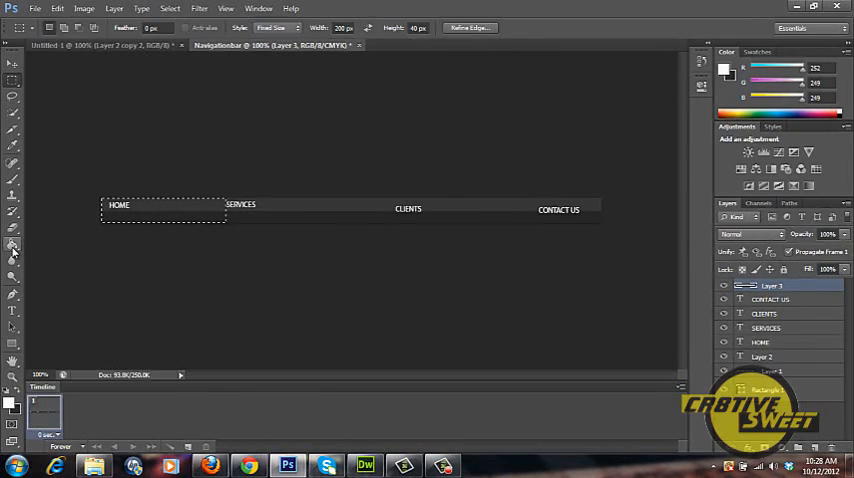
click(12, 248)
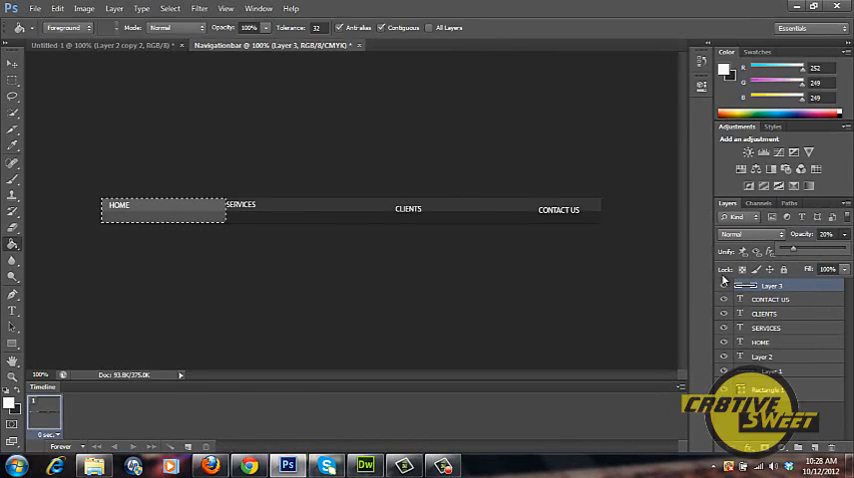
click(772, 286)
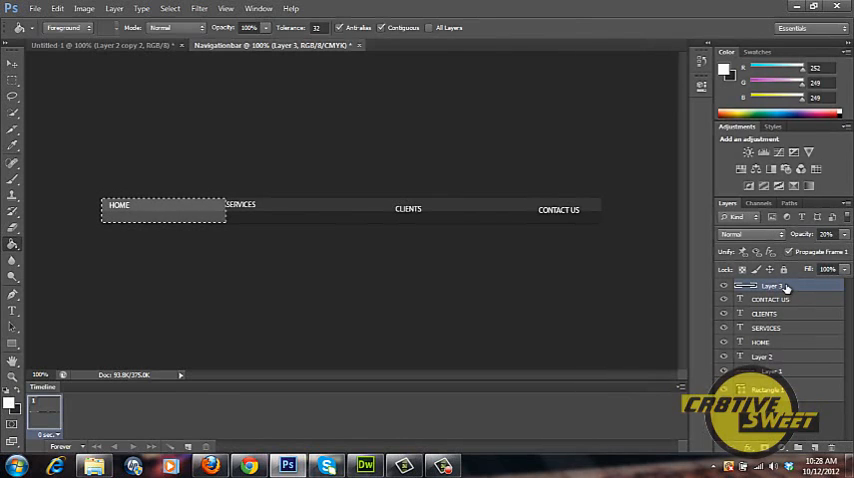
double_click(768, 288)
text(HOME OVER)
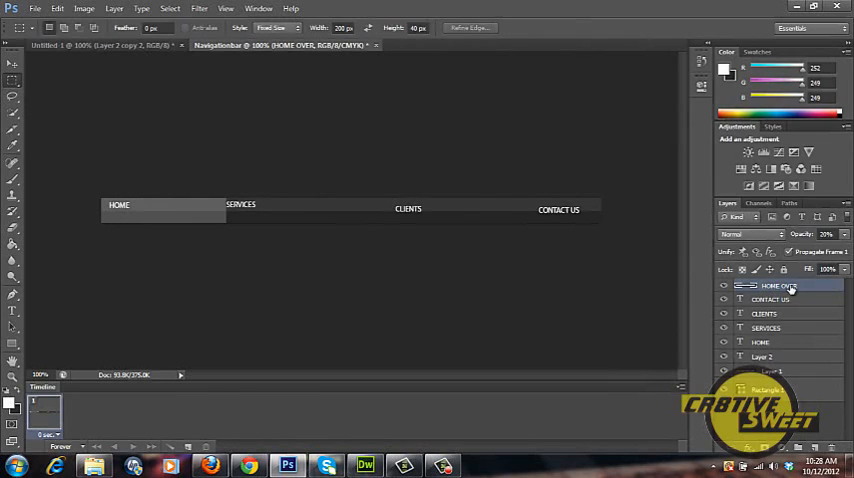
mouse_move(792, 288)
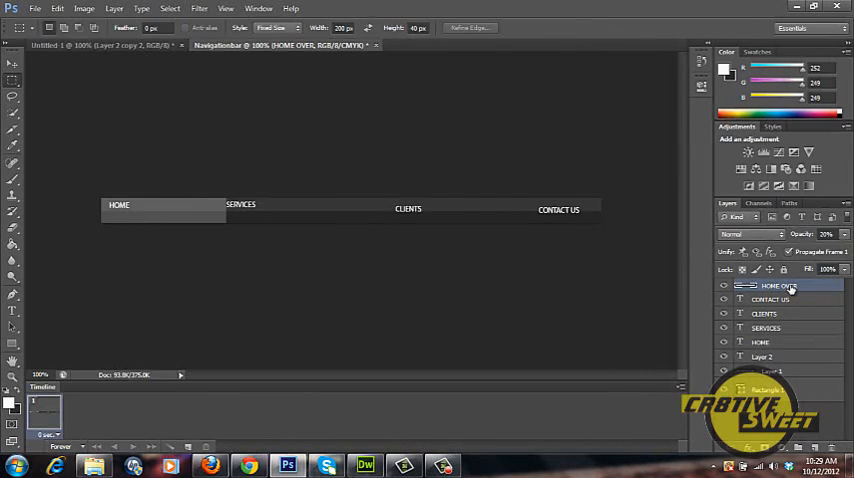
- Duplicate HOME OVER as SERVICES OVER and move it behind the SERVICES link
right_click(770, 286)
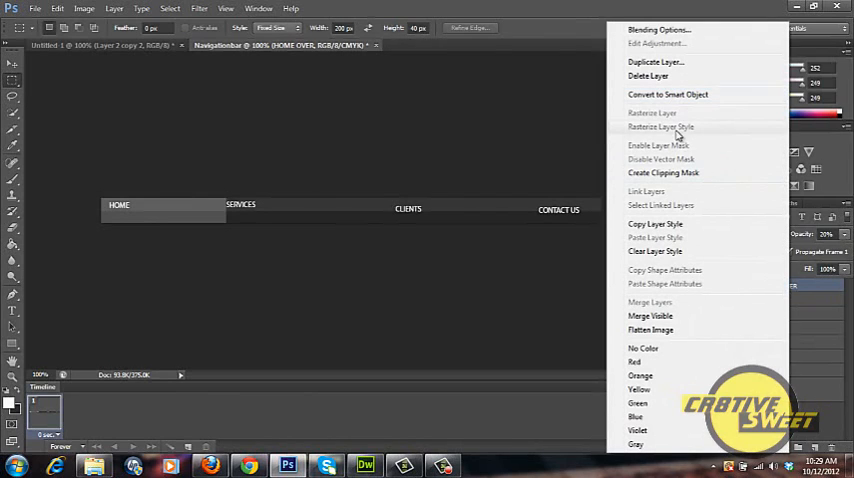
mouse_move(656, 62)
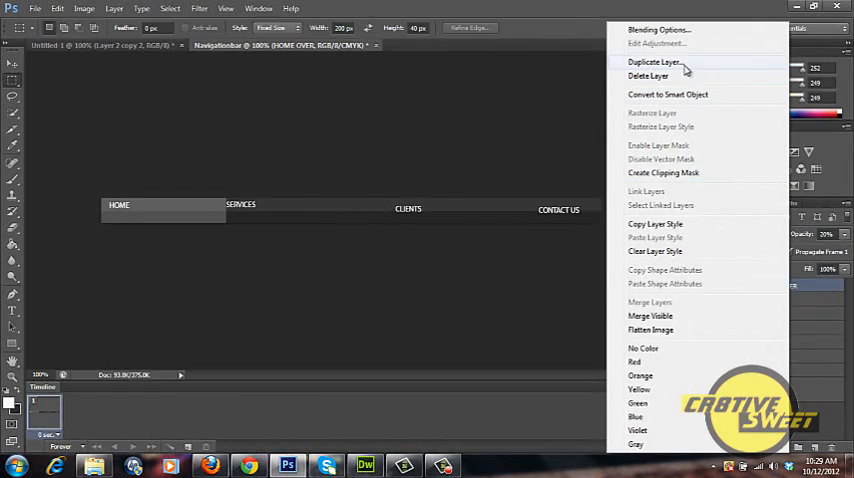
click(648, 64)
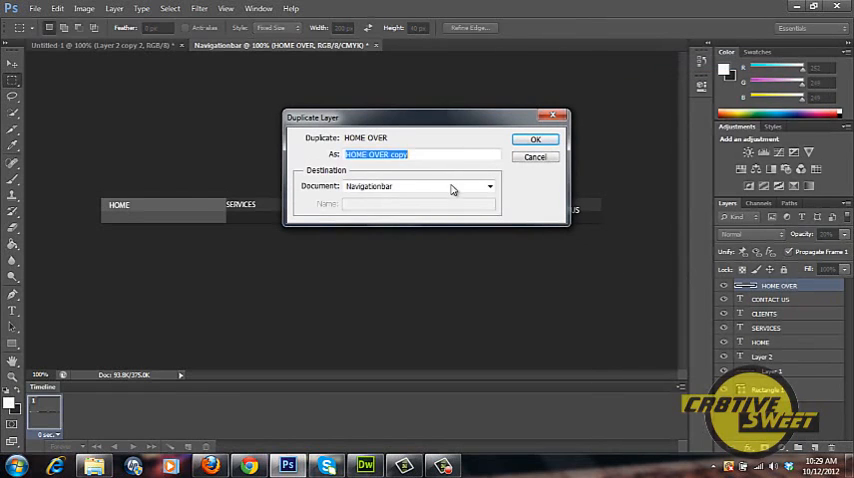
text(SER)
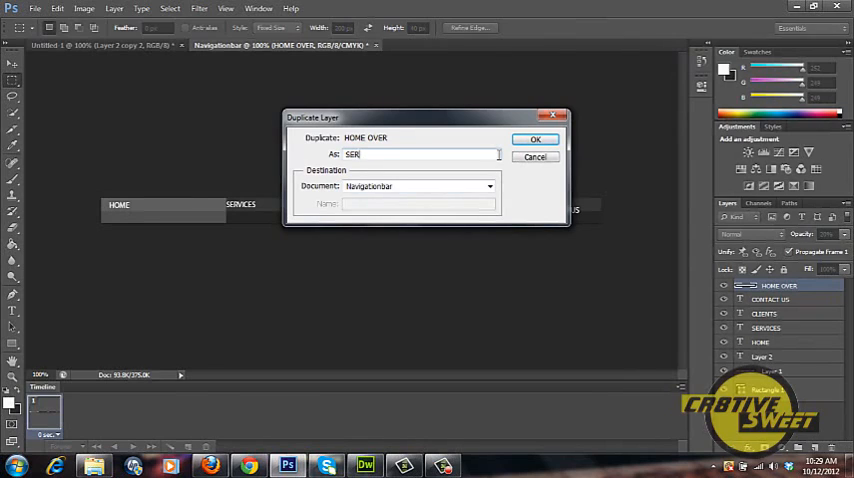
text(SERVICES OVER)
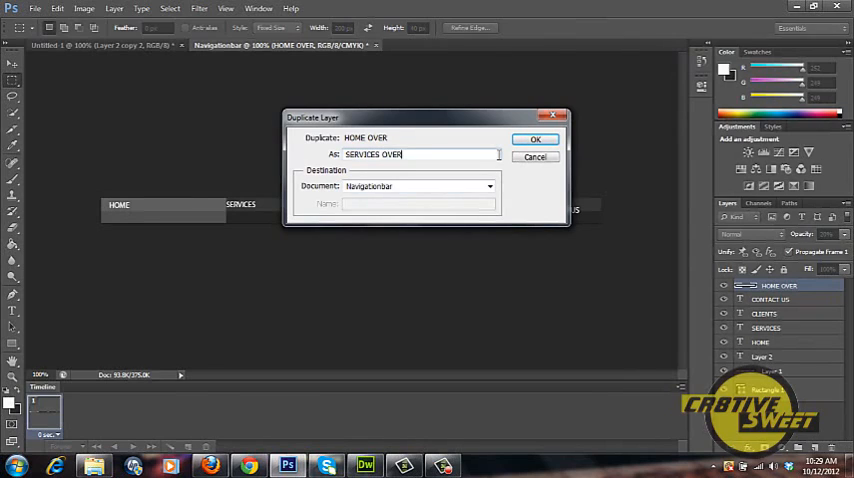
click(534, 138)
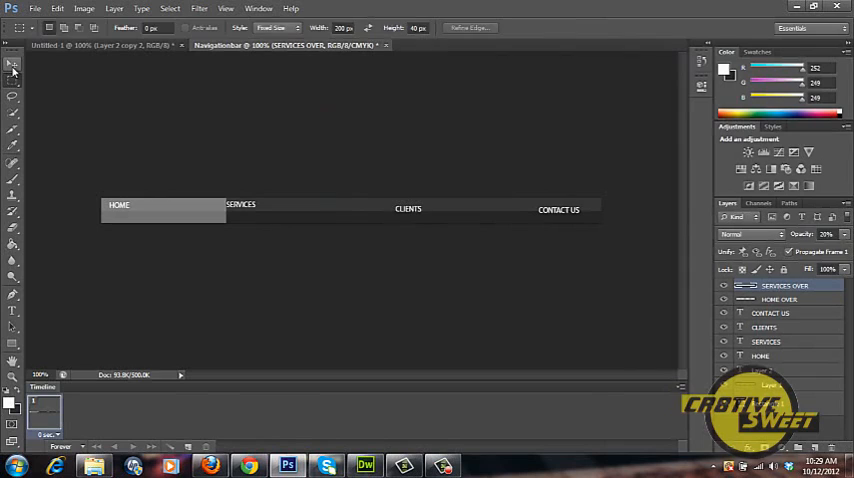
click(12, 66)
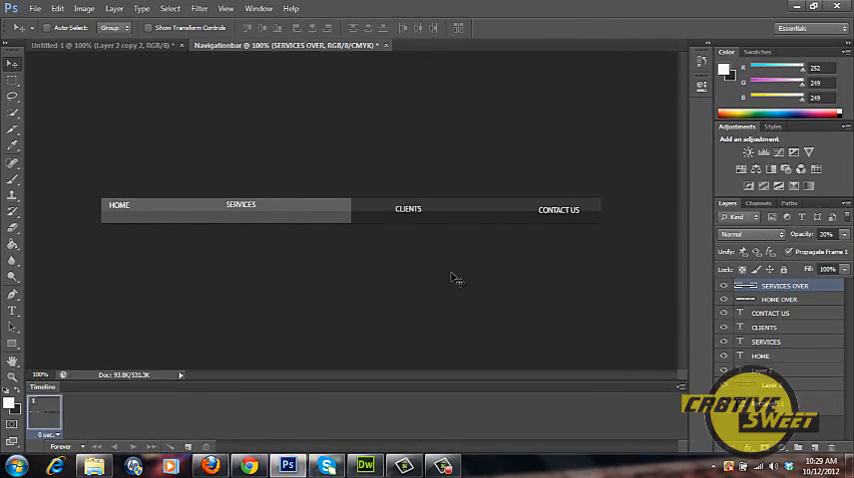
- Duplicate SERVICES OVER as CLIENTS OVER and position it beneath the CLIENTS link
right_click(784, 284)
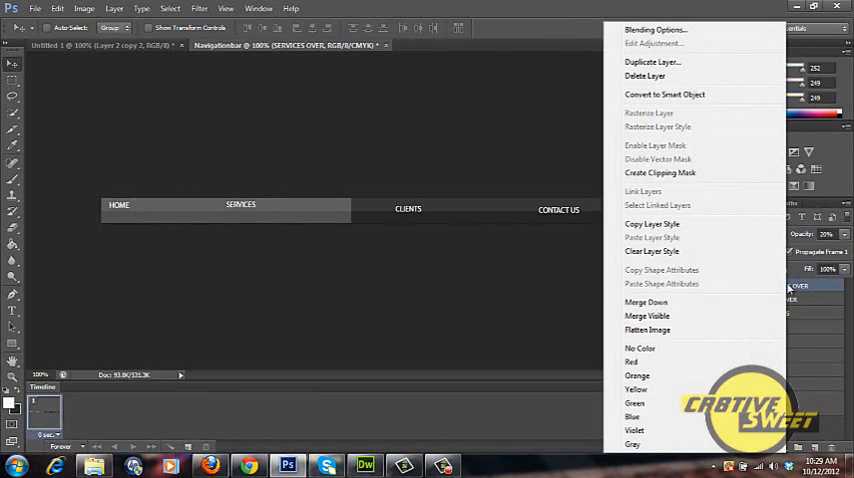
click(642, 62)
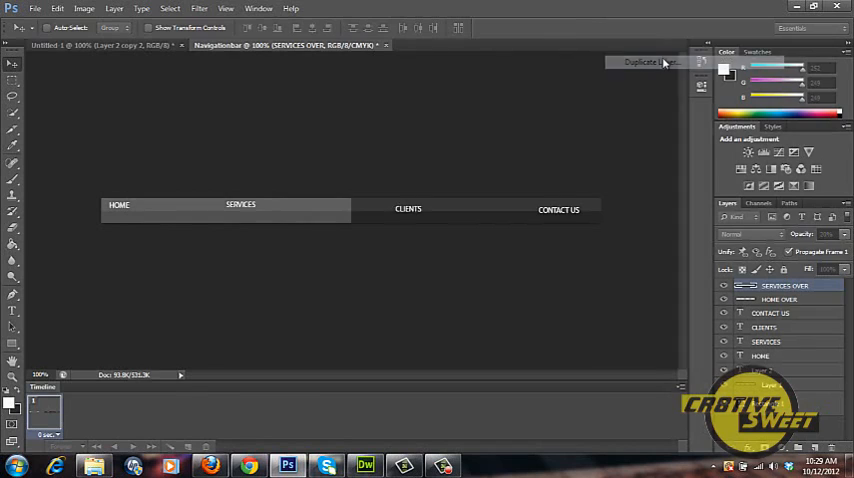
click(640, 64)
text(CLIENTS O)
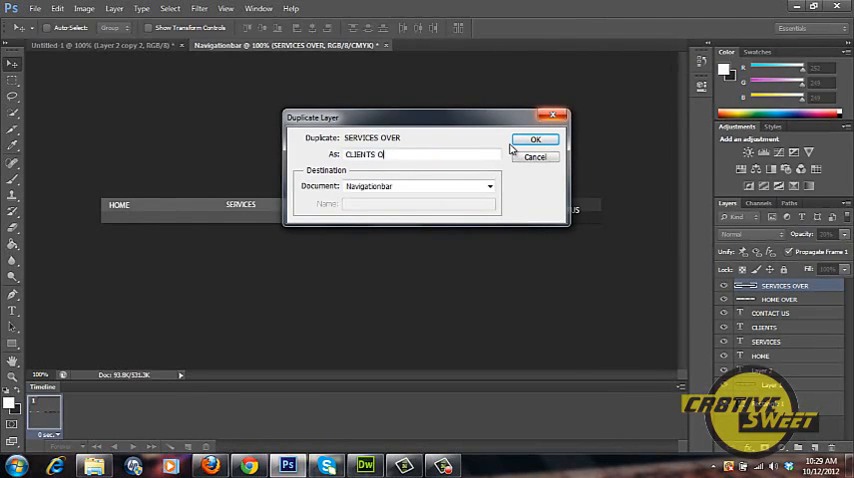
click(536, 138)
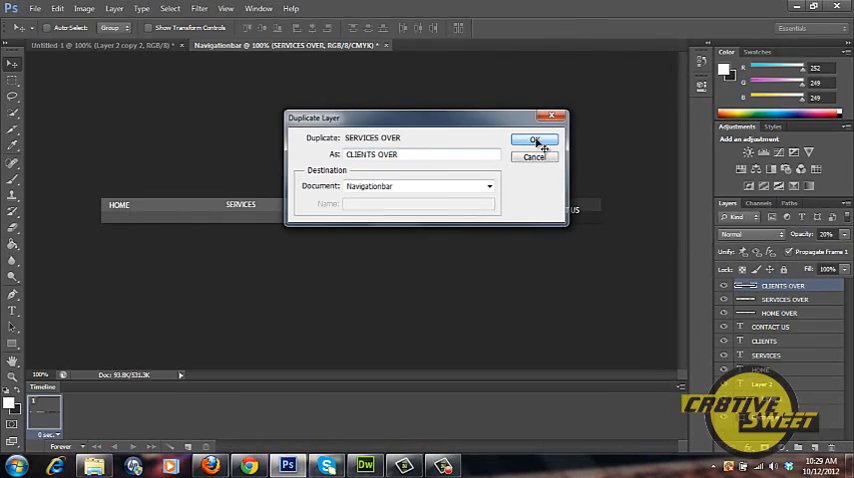
click(534, 140)
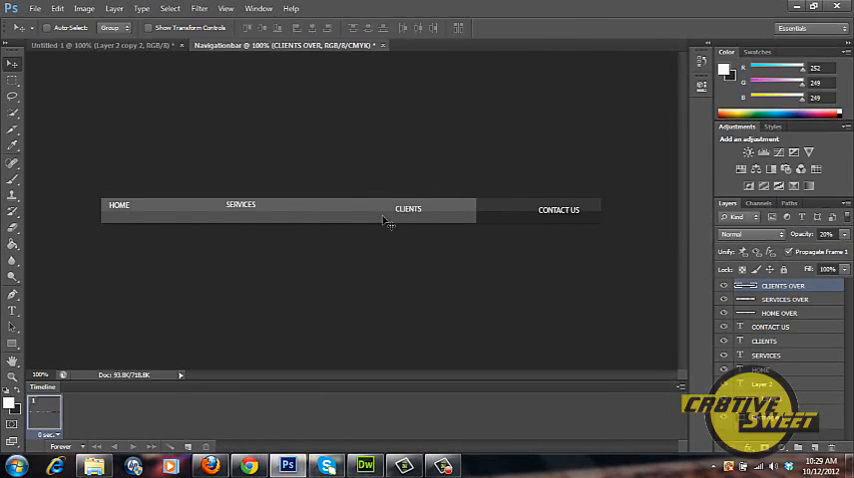
mouse_move(348, 212)
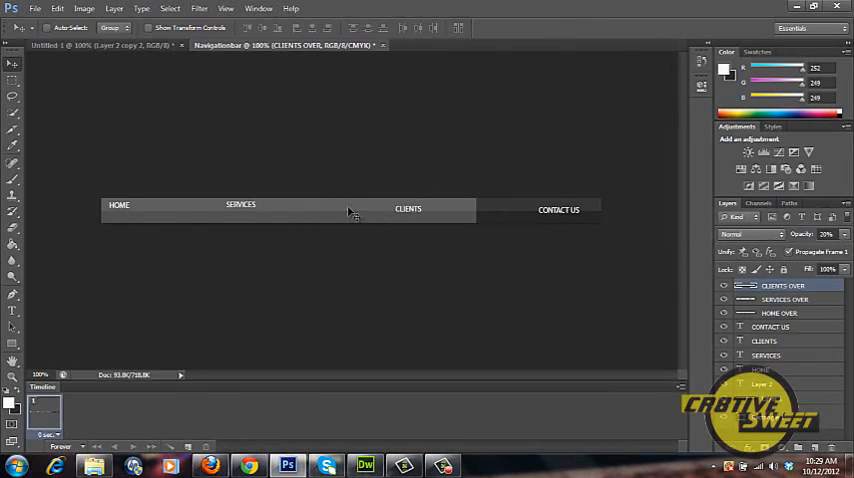
mouse_move(370, 232)
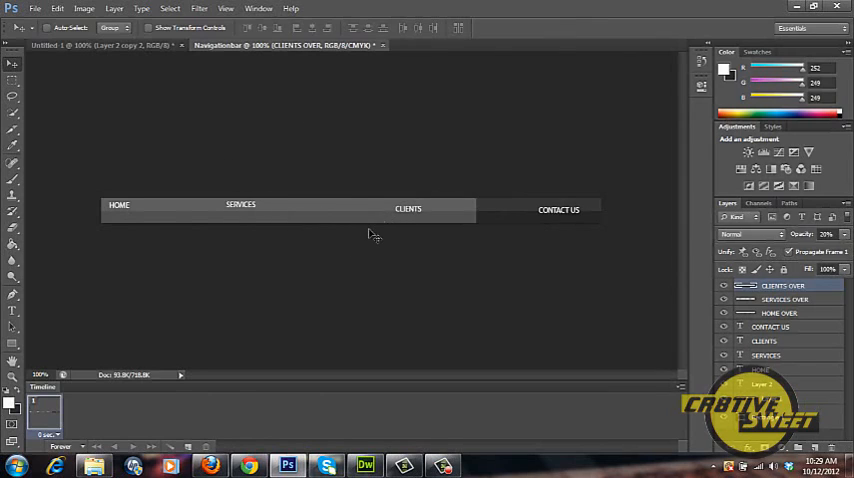
mouse_move(410, 248)
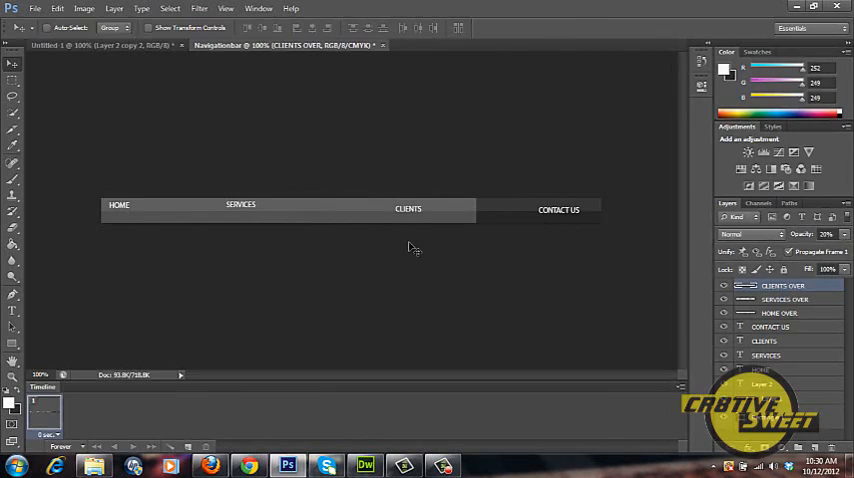
mouse_move(524, 216)
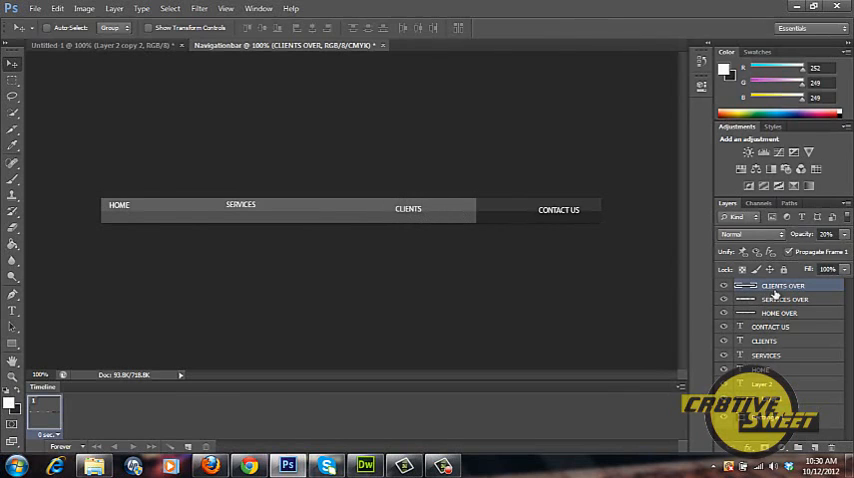
- Duplicate CLIENTS OVER as CONTACT US OVER for the CONTACT US section
right_click(776, 284)
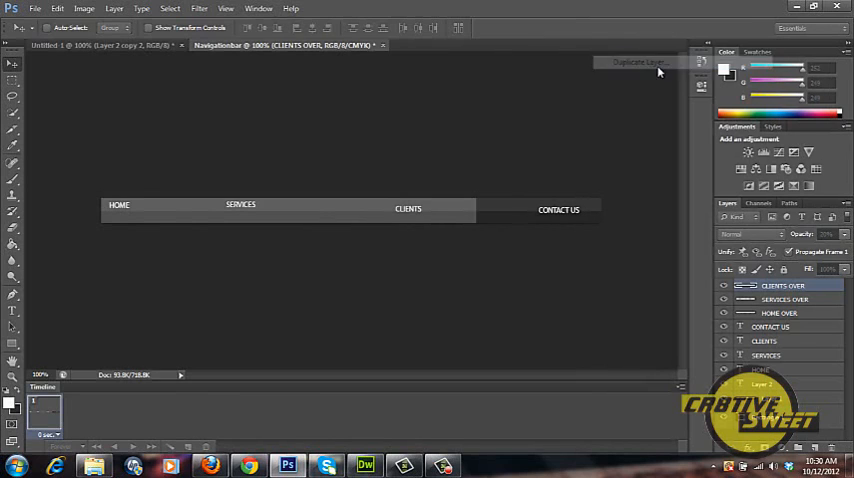
click(642, 64)
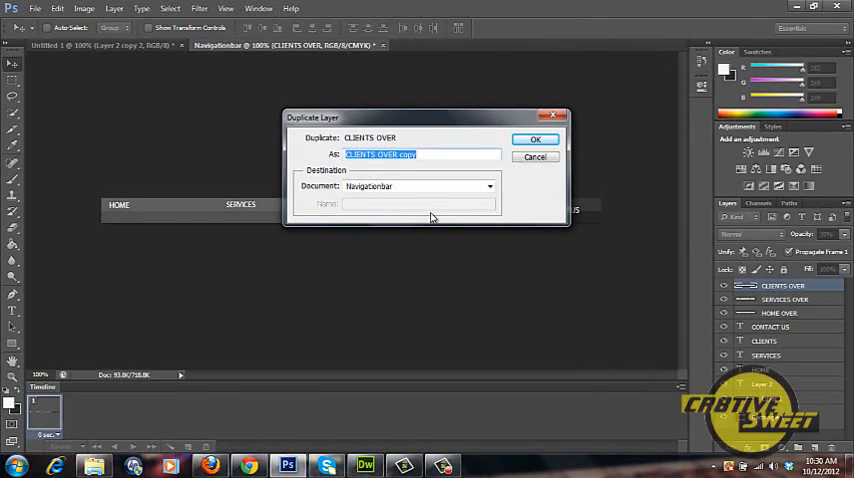
text(CONTACT U)
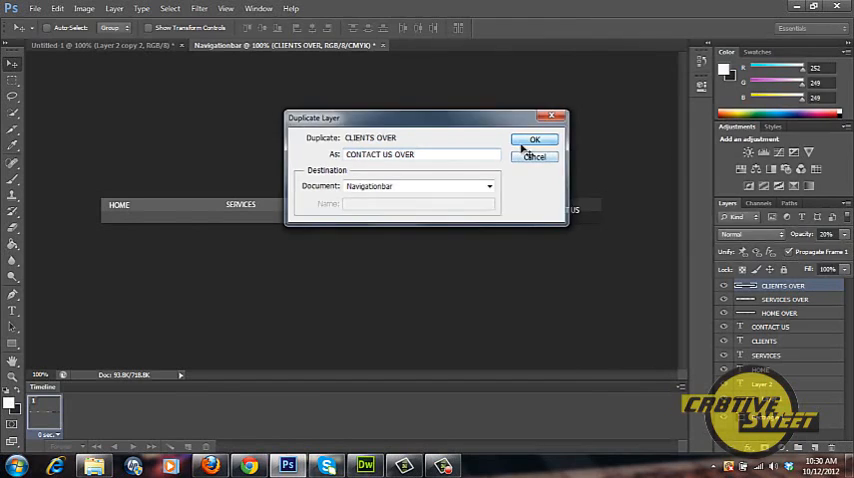
click(536, 138)
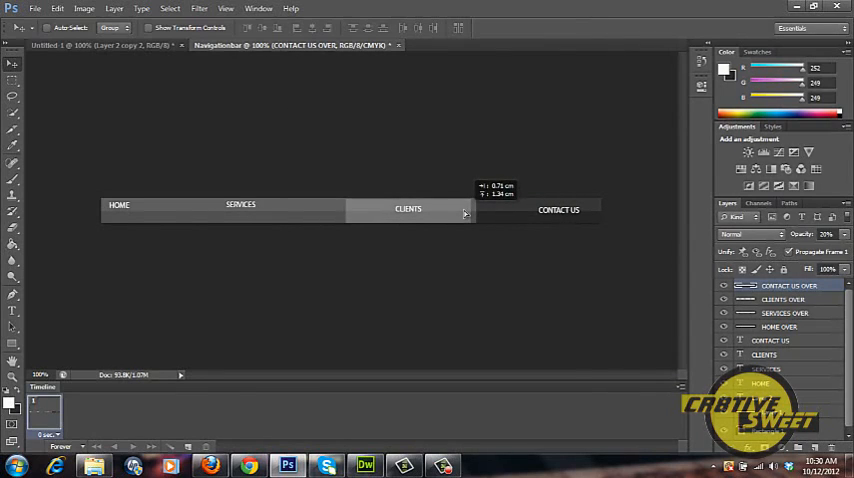
mouse_move(468, 210)
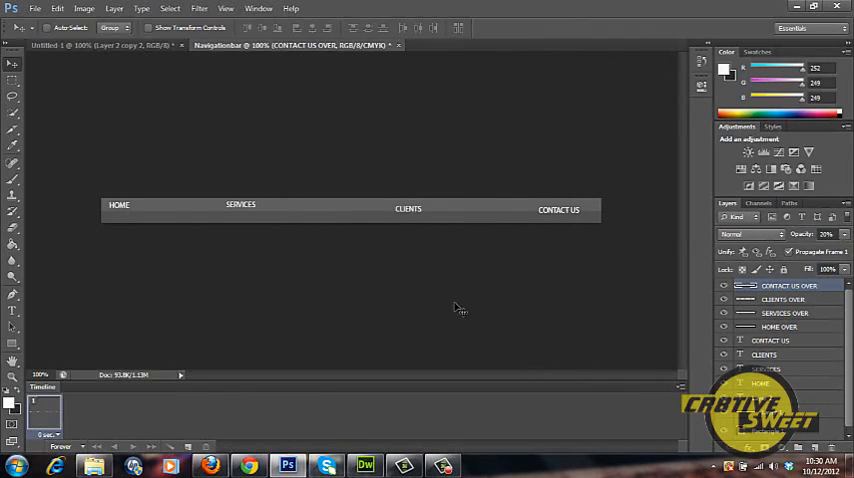
mouse_move(544, 242)
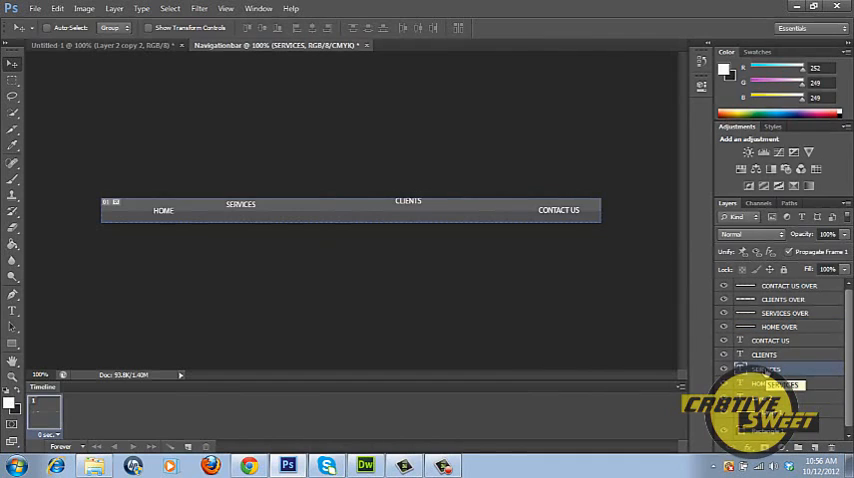
- Centre the HOME, SERVICES and CLIENTS labels within their highlight sections on one line
click(786, 312)
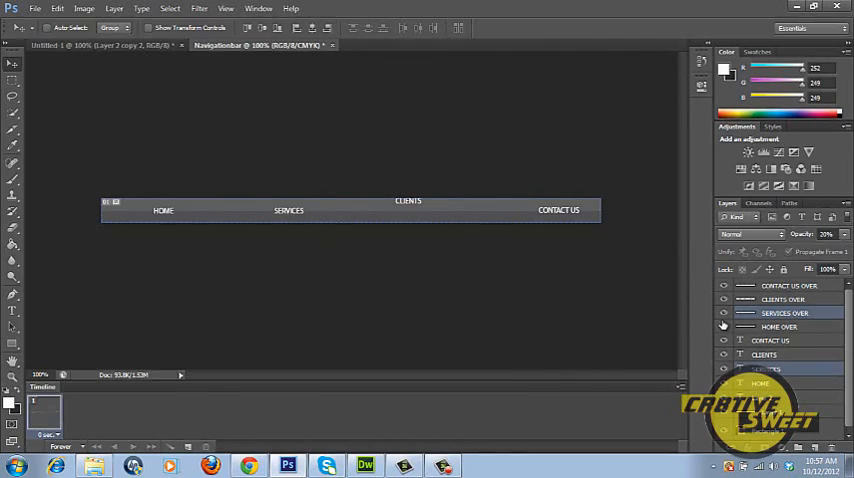
click(780, 354)
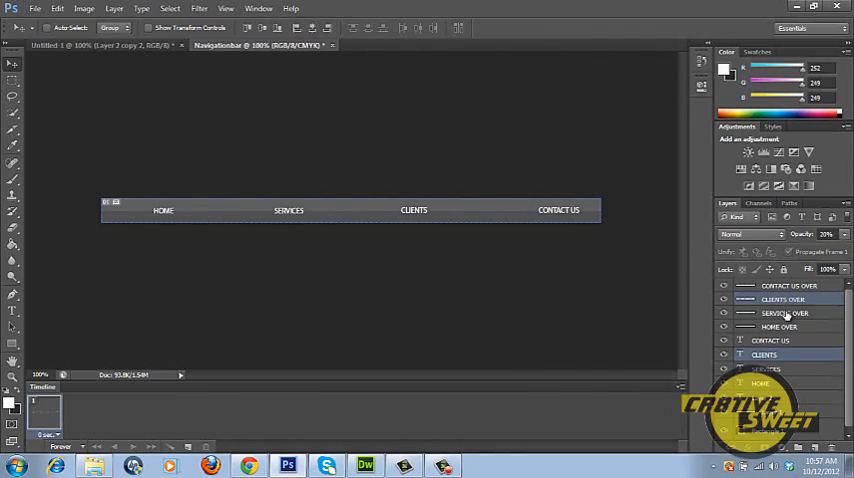
click(770, 340)
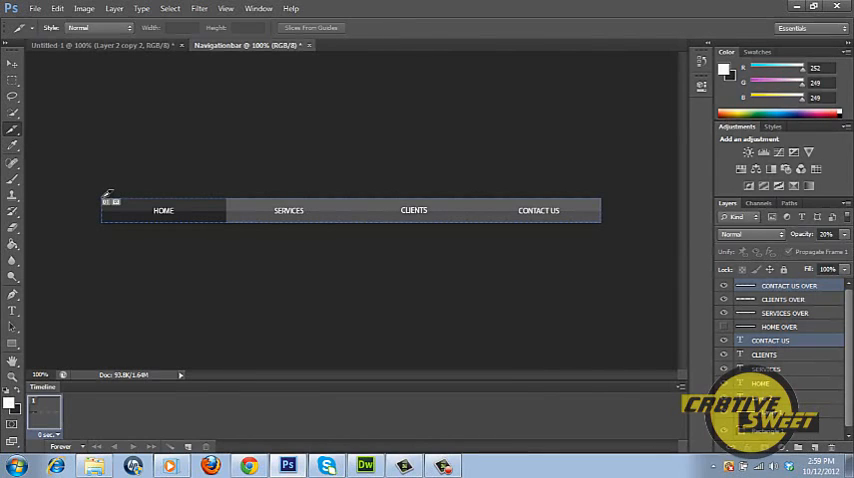
- Slice the bar into four sections, one each for HOME, SERVICES, CLIENTS and CONTACT US
drag(104, 196, 230, 222)
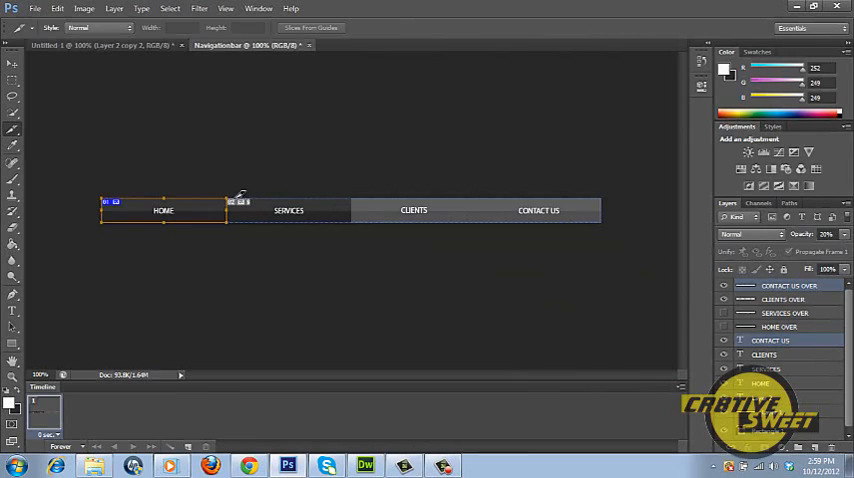
drag(228, 200, 358, 220)
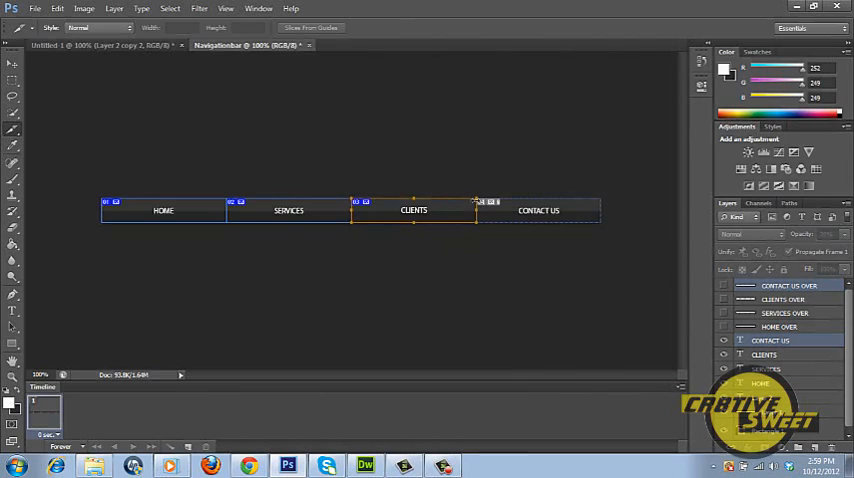
click(538, 210)
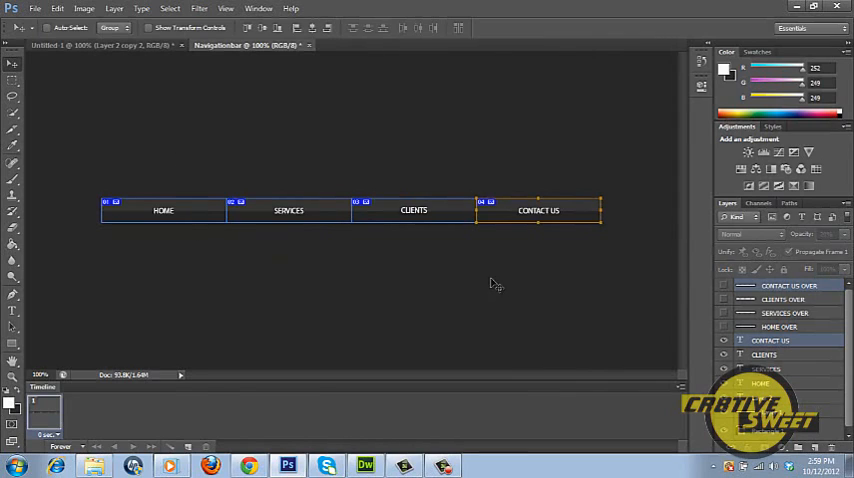
mouse_move(278, 186)
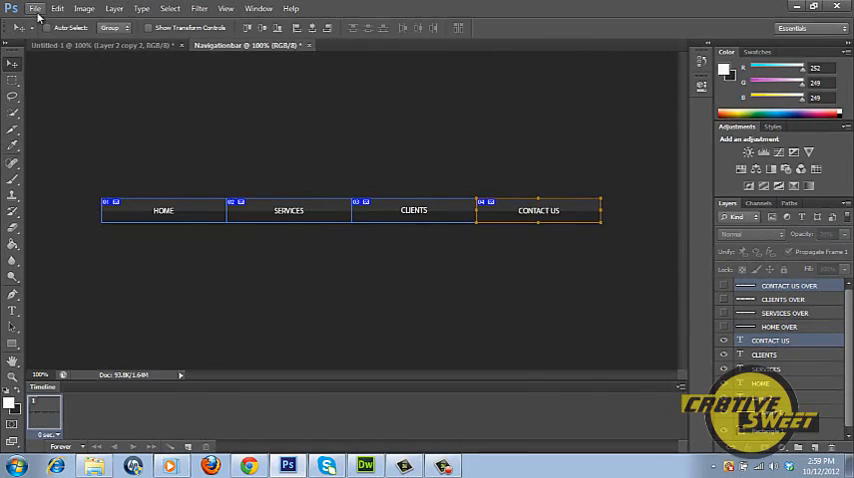
- Export the four slices as JPEG High to the images folder, replacing Navigationbar_01 to _04
click(36, 8)
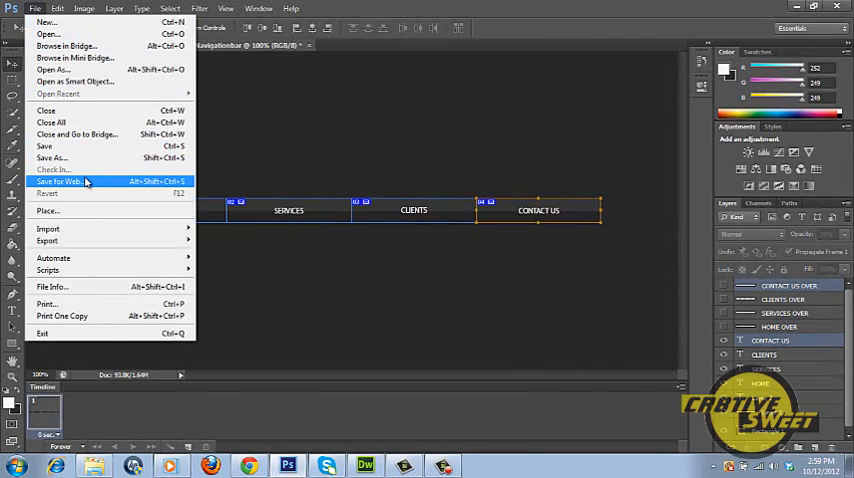
click(60, 182)
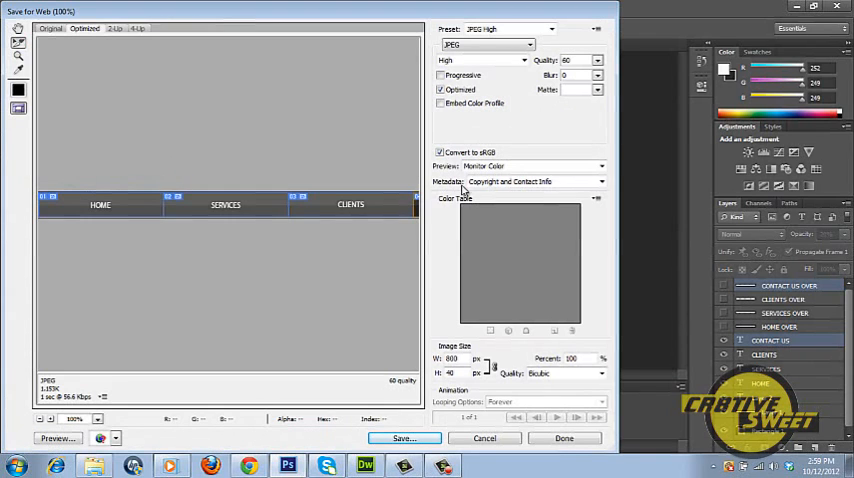
mouse_move(516, 104)
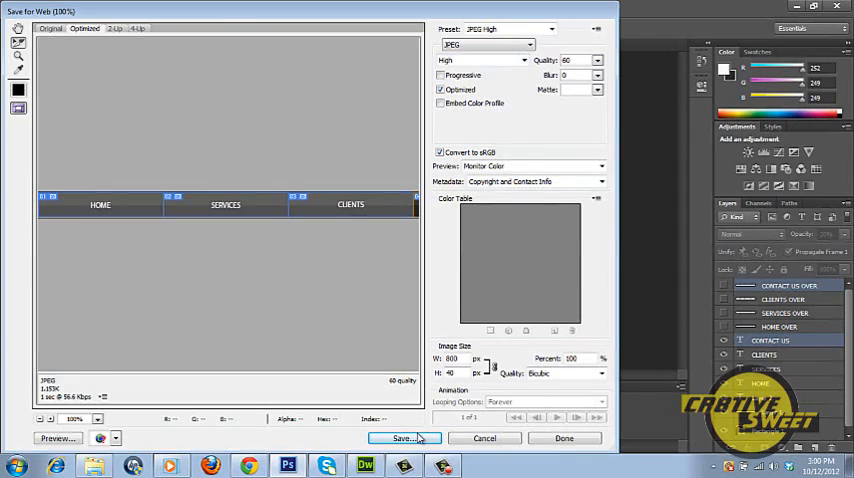
click(400, 438)
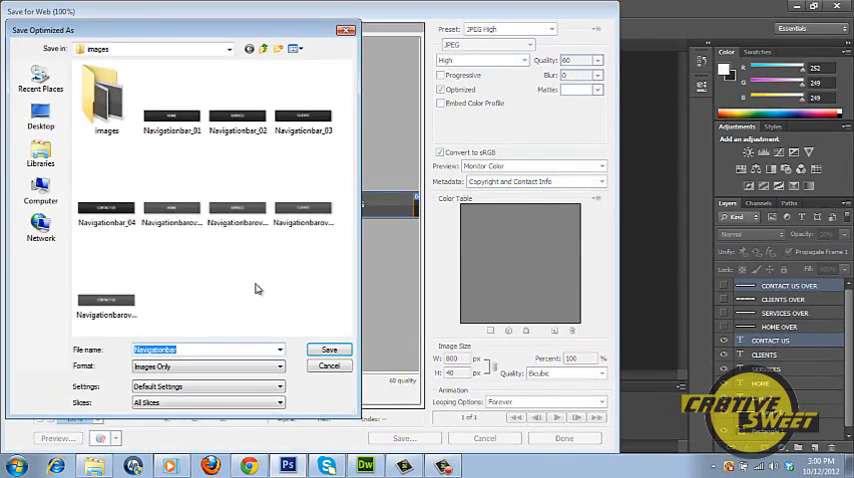
click(328, 348)
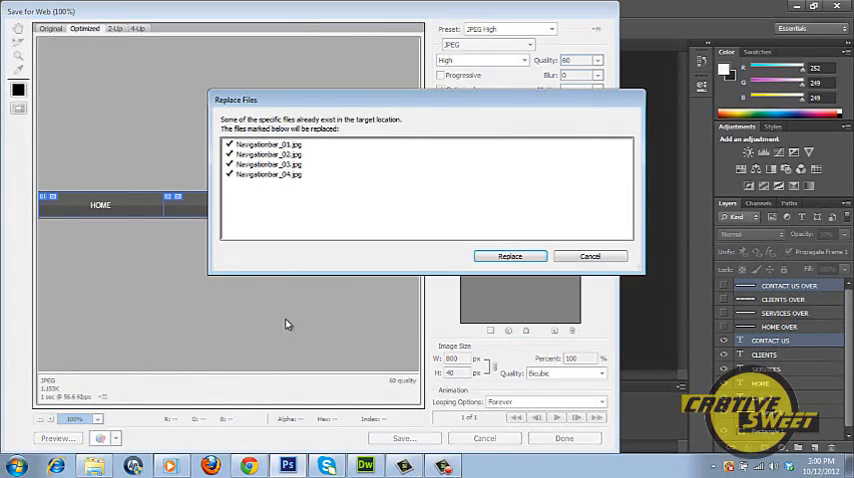
click(510, 256)
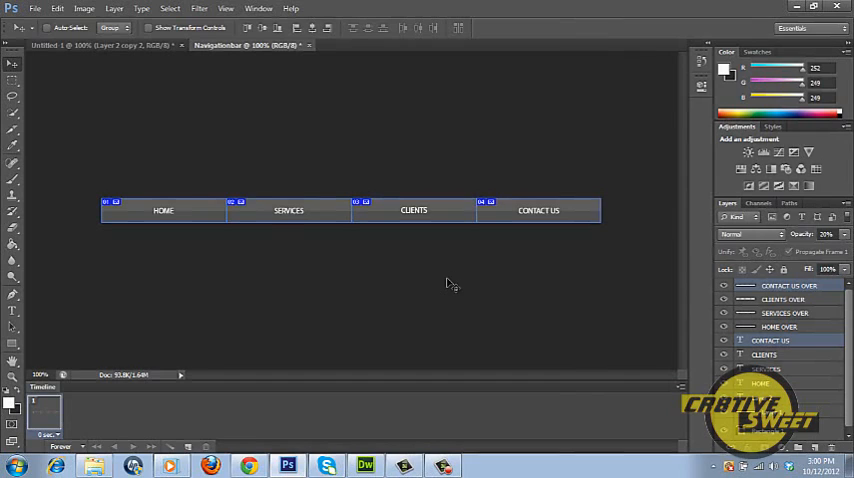
mouse_move(332, 250)
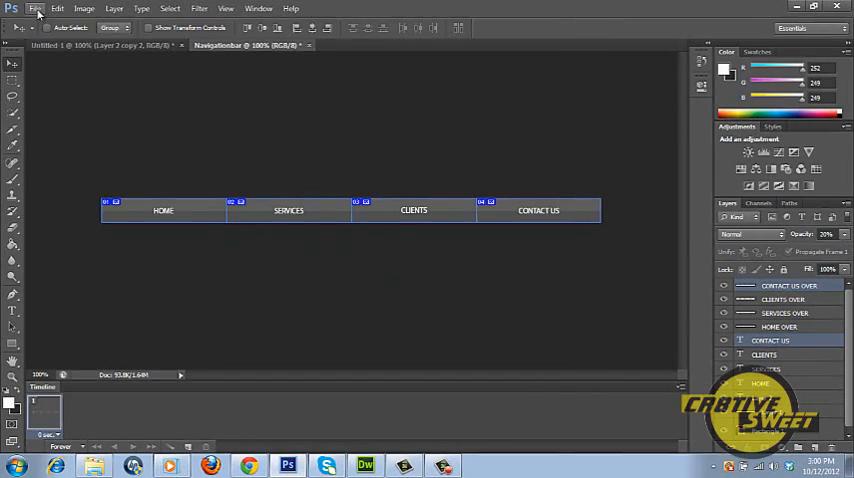
- Export the highlighted bar as sliced JPEGs again, overwriting the four Navigationbar images
click(40, 10)
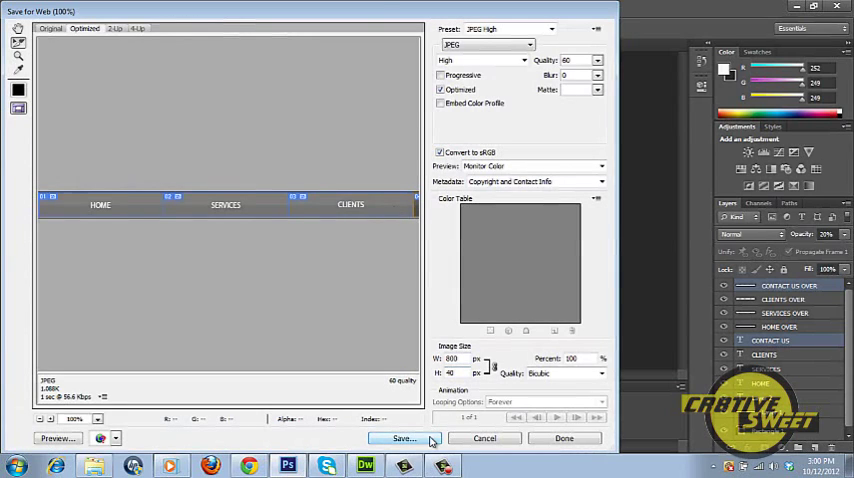
click(398, 438)
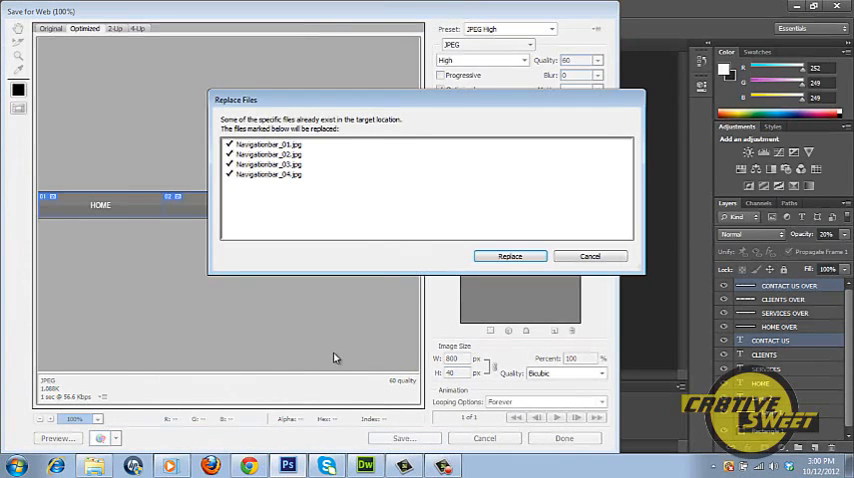
click(510, 256)
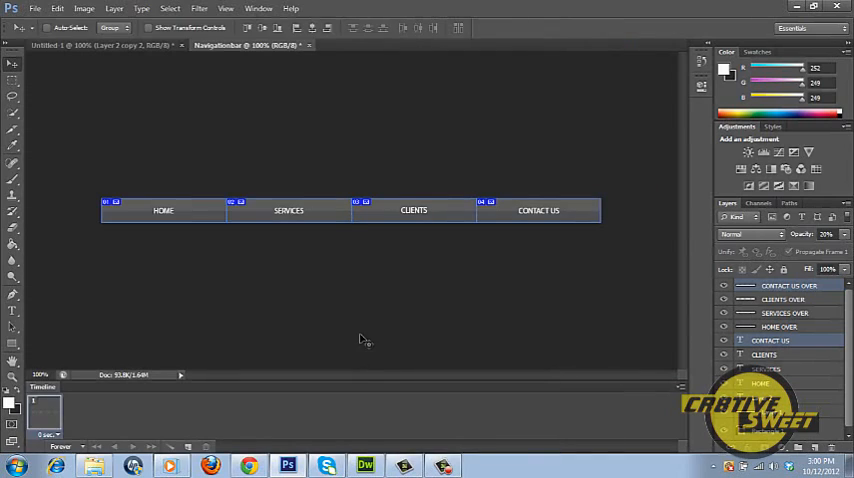